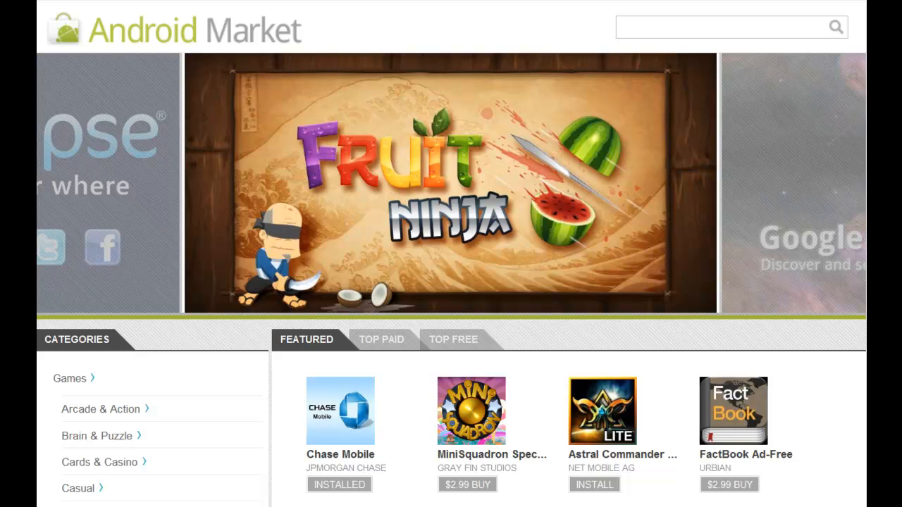
mouse_move(715, 267)
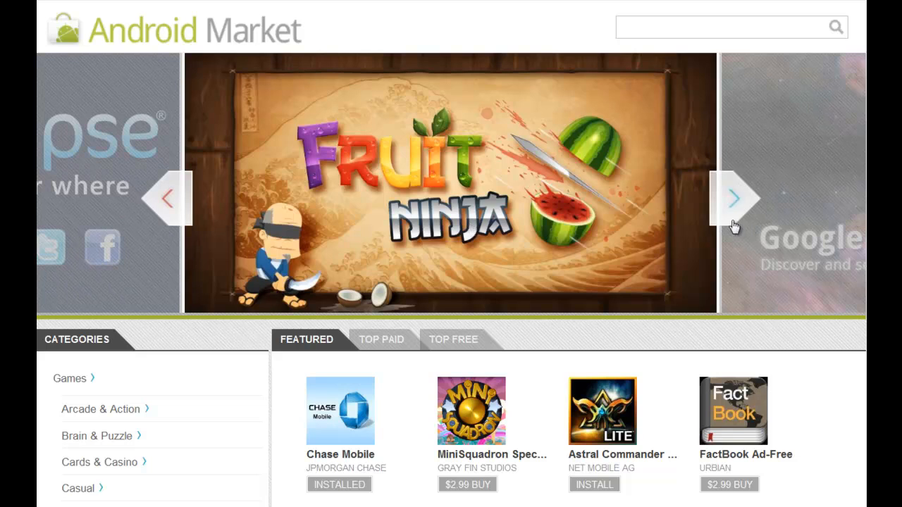
mouse_move(730, 208)
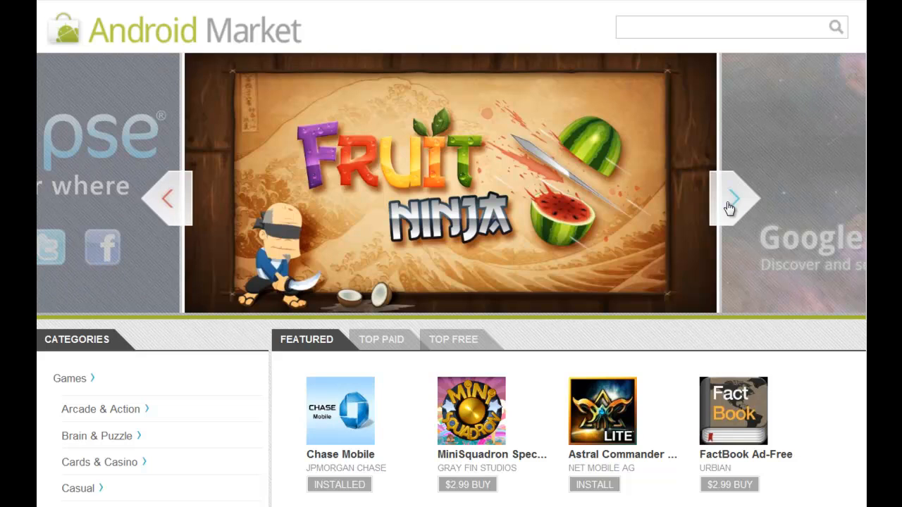
mouse_move(800, 234)
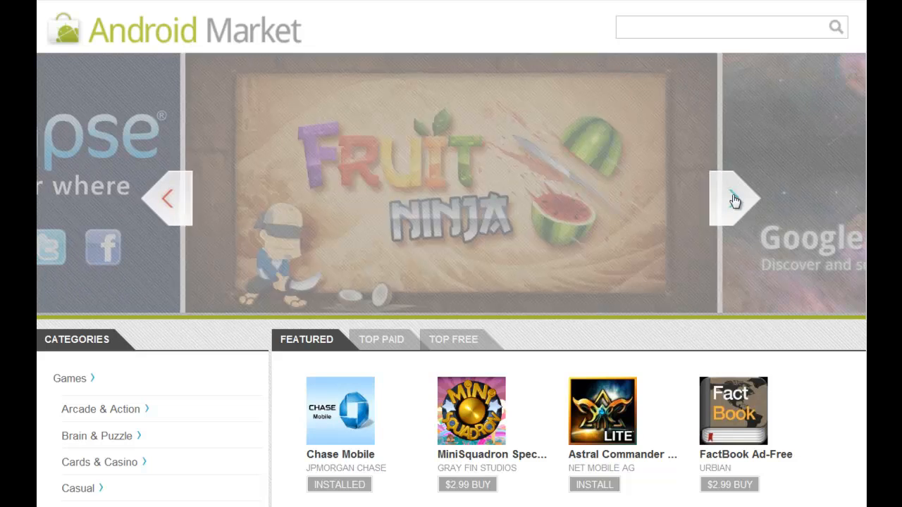
Advance the featured banner past Sky Map, Dungeon Defenders and Shazam to Glympse
click(736, 198)
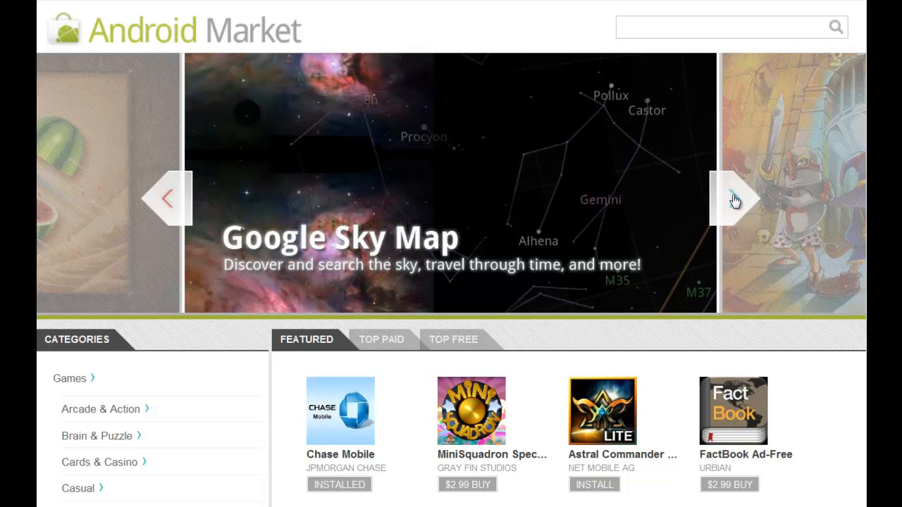
click(735, 198)
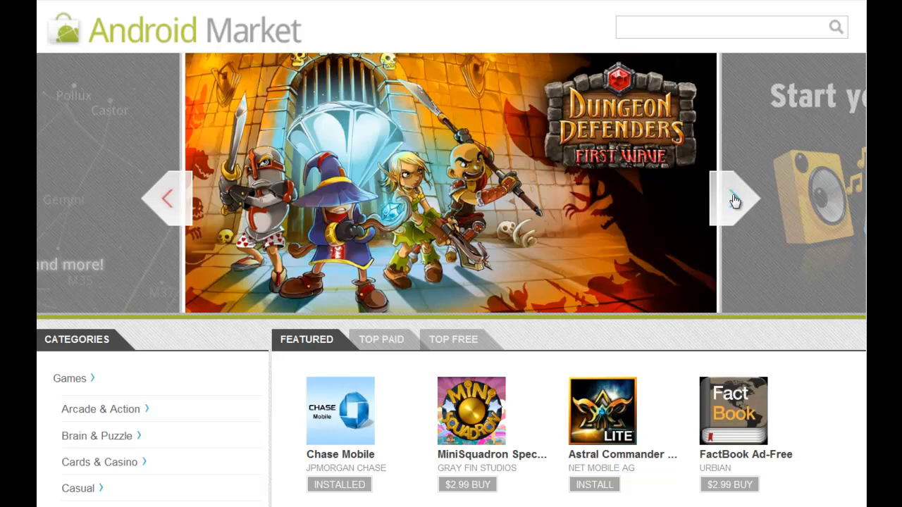
click(735, 197)
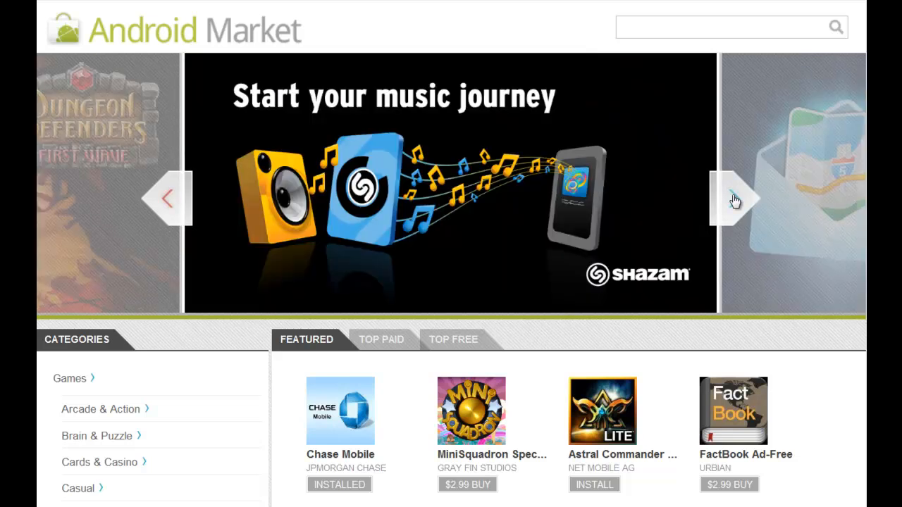
click(735, 197)
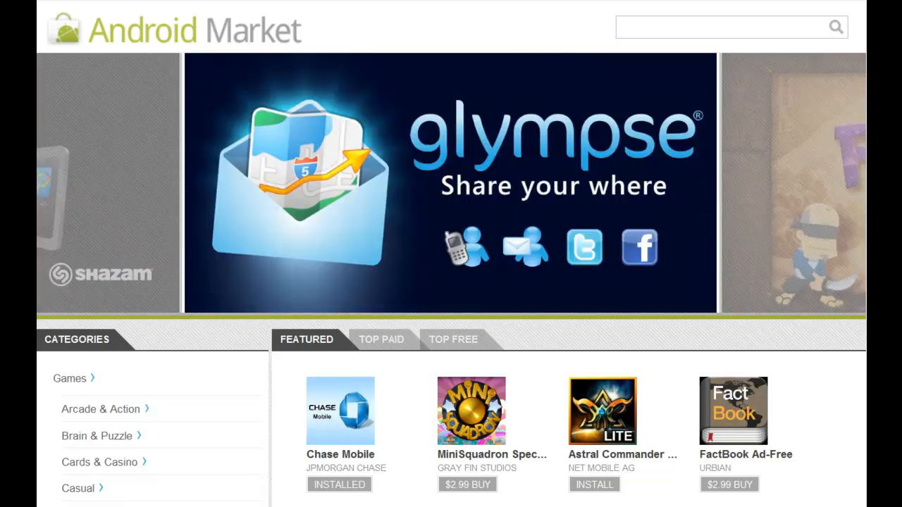
scroll(down, 3)
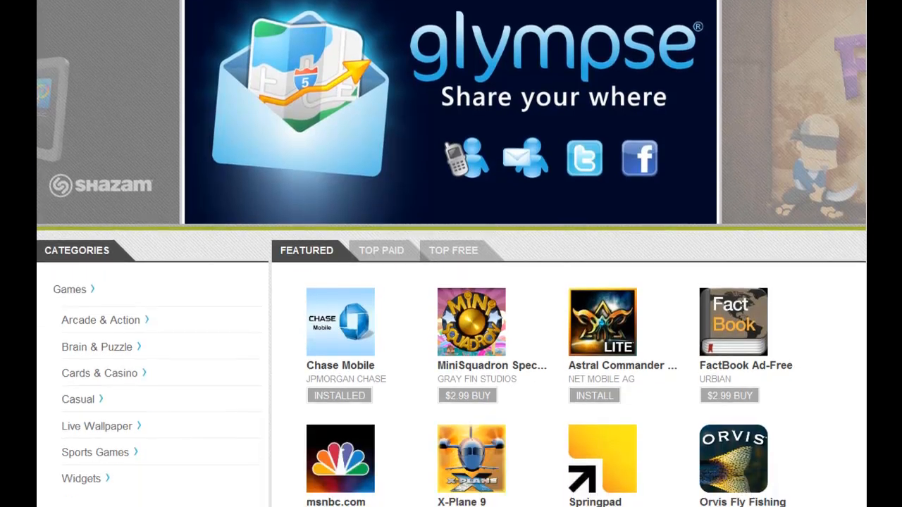
scroll(down, 3)
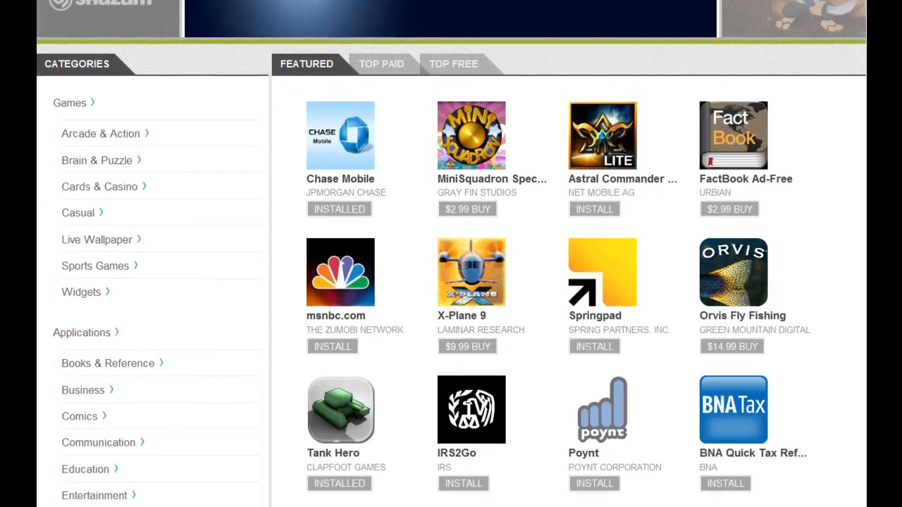
scroll(down, 3)
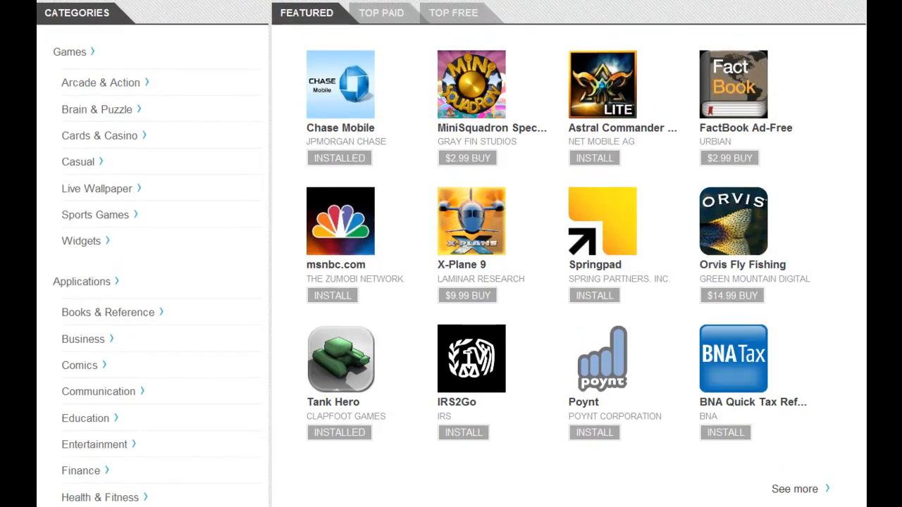
mouse_move(234, 14)
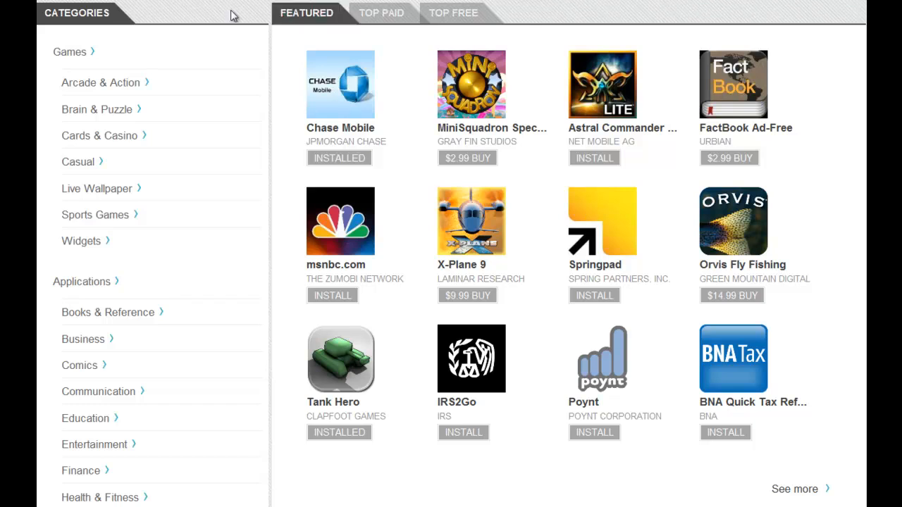
mouse_move(116, 74)
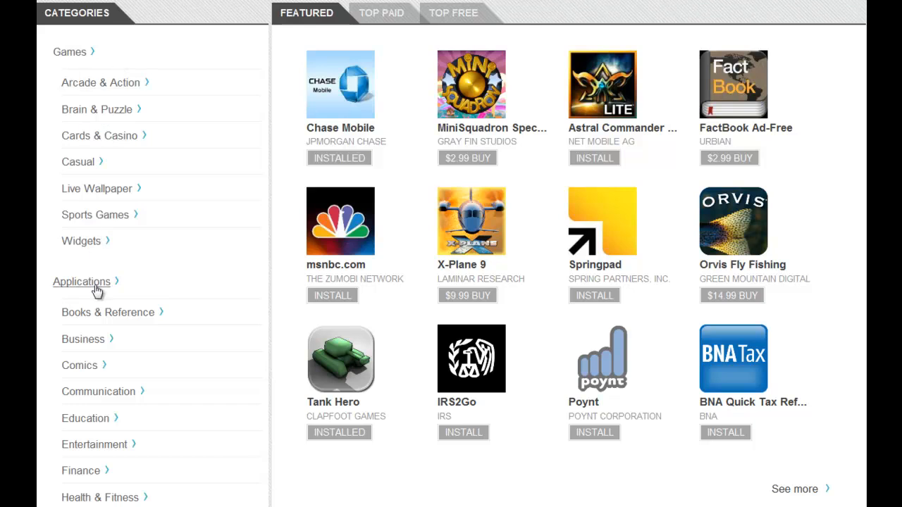
mouse_move(270, 103)
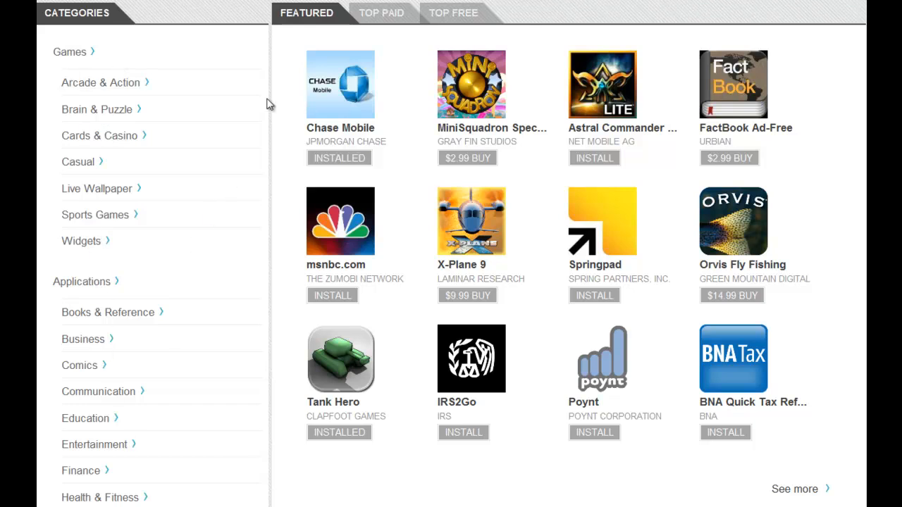
mouse_move(781, 471)
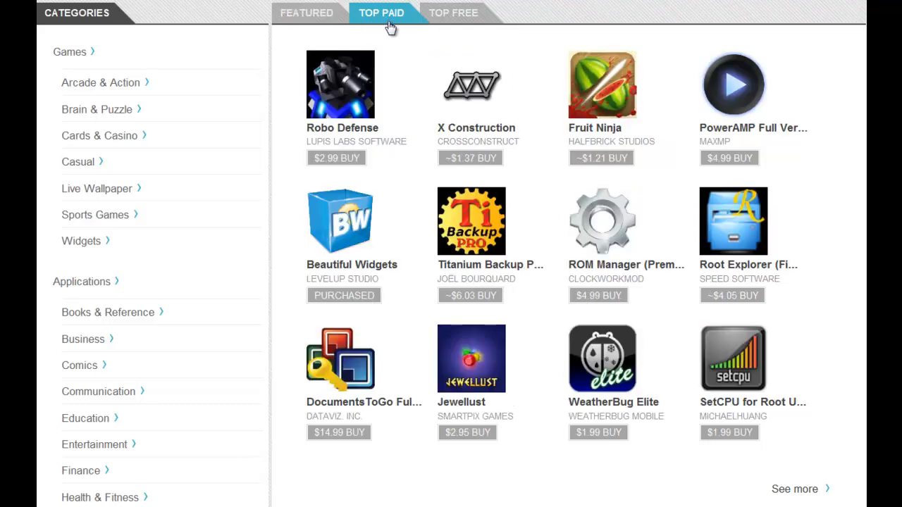
mouse_move(500, 39)
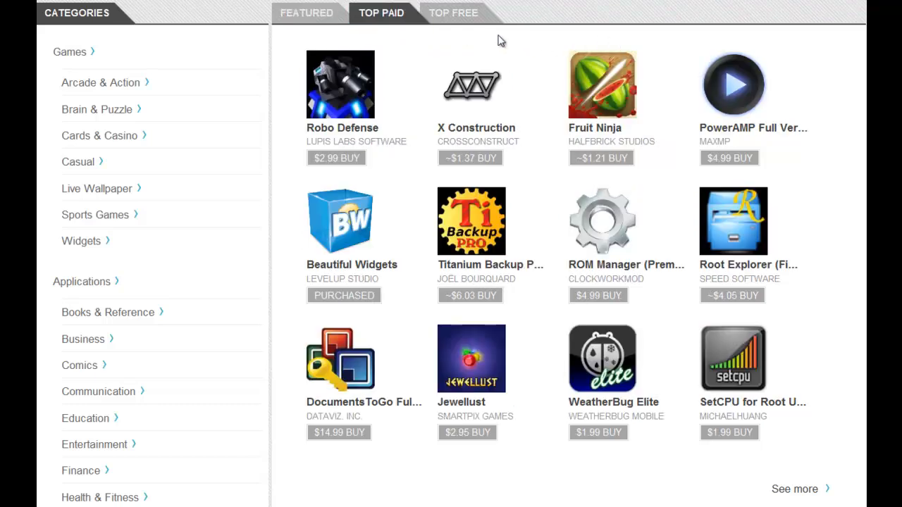
Show the Top Free app list, with Gmail, Angry Birds and YouTube
click(453, 13)
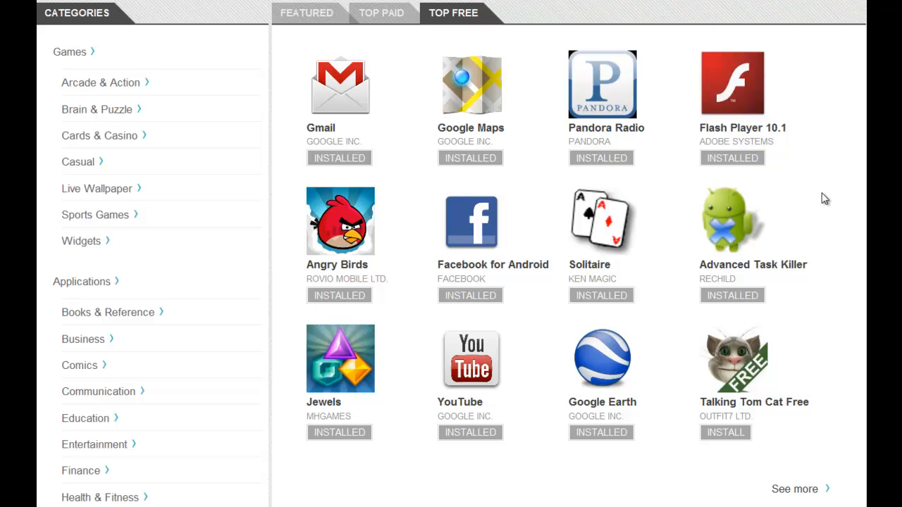
mouse_move(823, 282)
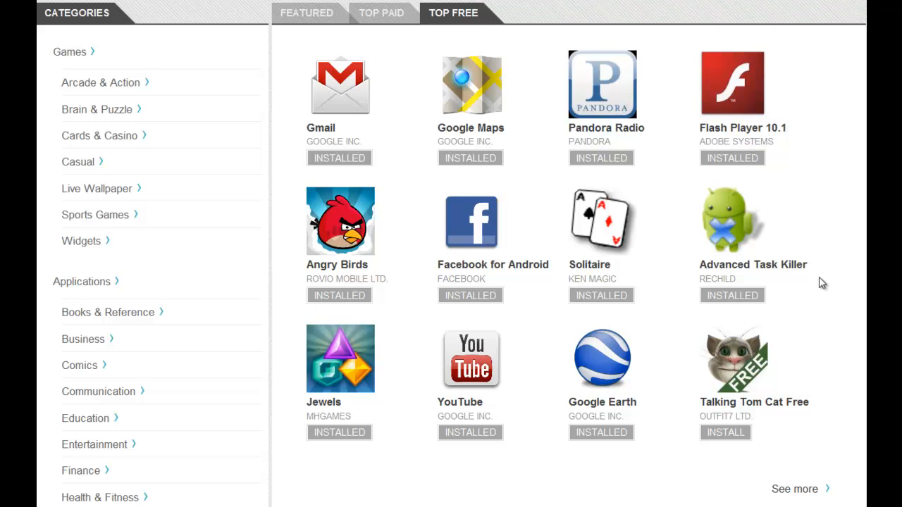
mouse_move(768, 271)
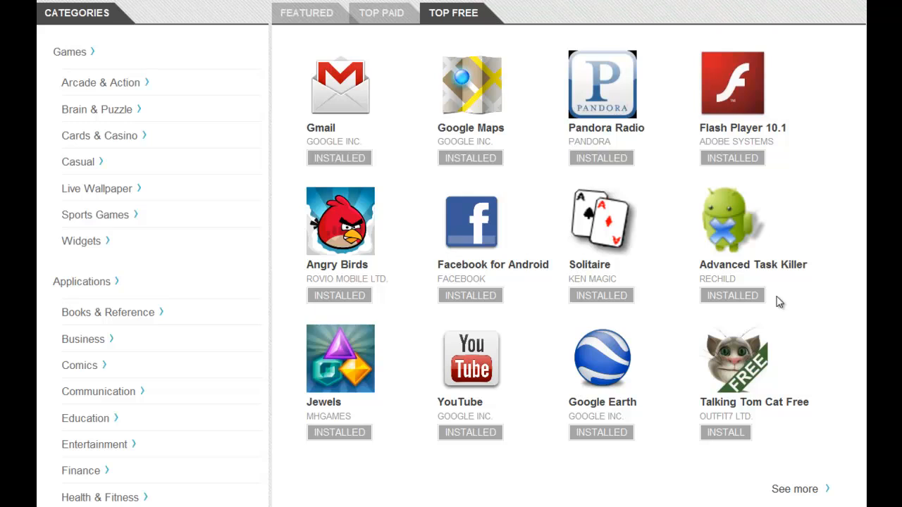
mouse_move(821, 172)
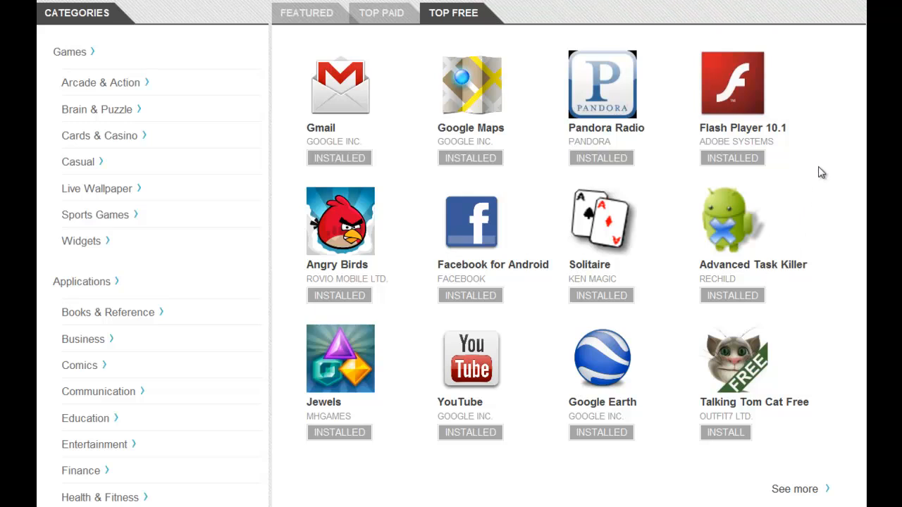
mouse_move(801, 227)
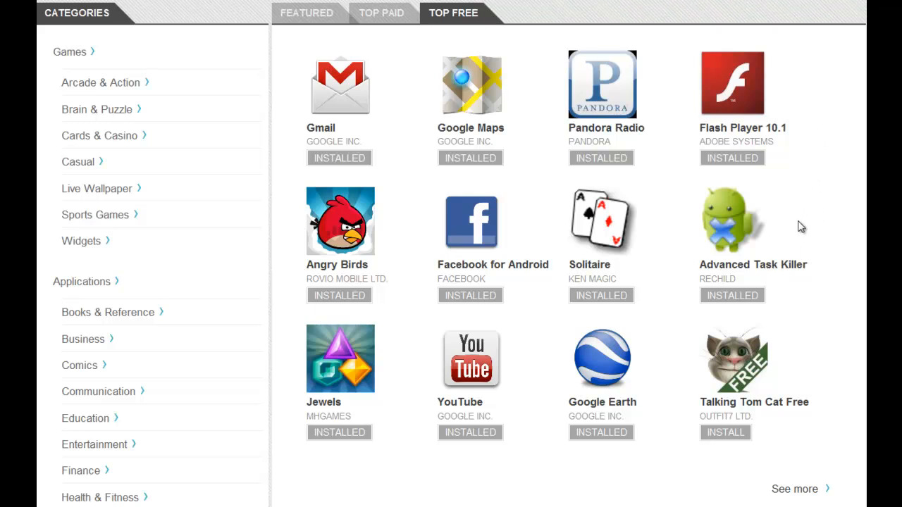
mouse_move(696, 223)
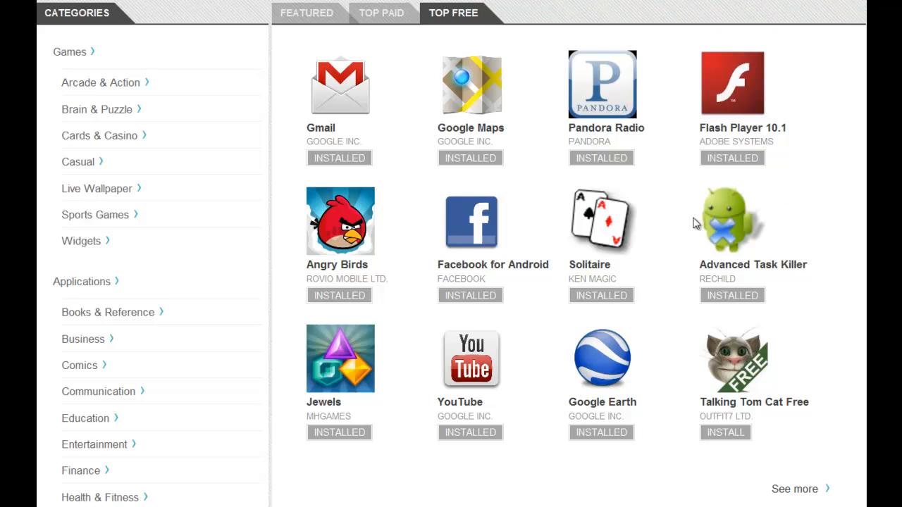
mouse_move(794, 489)
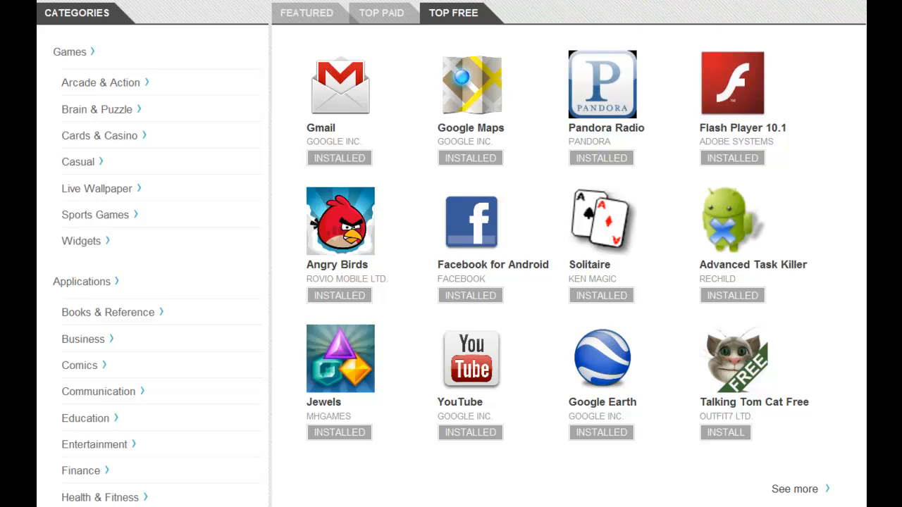
scroll(down, 3)
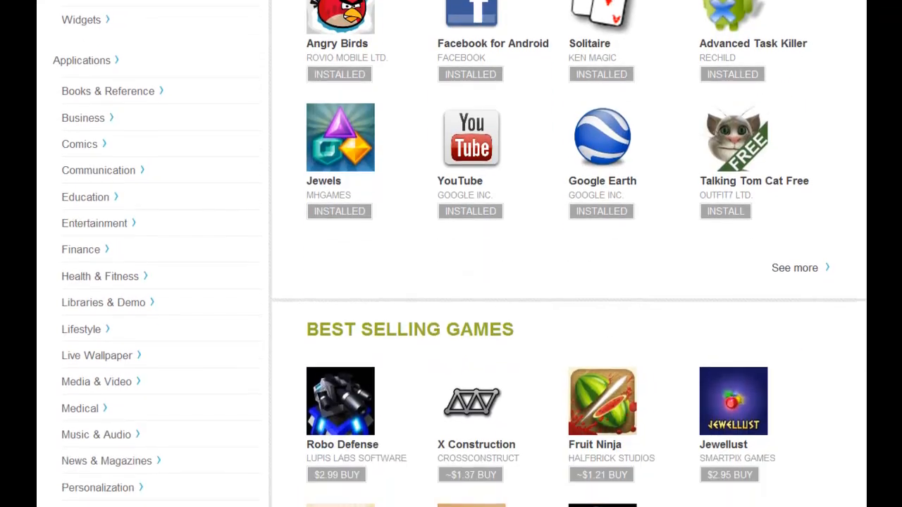
scroll(down, 3)
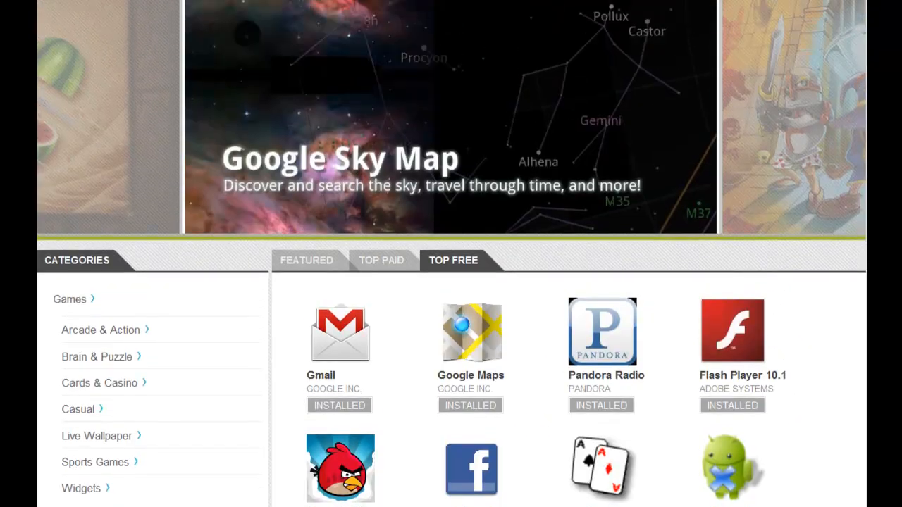
scroll(down, 3)
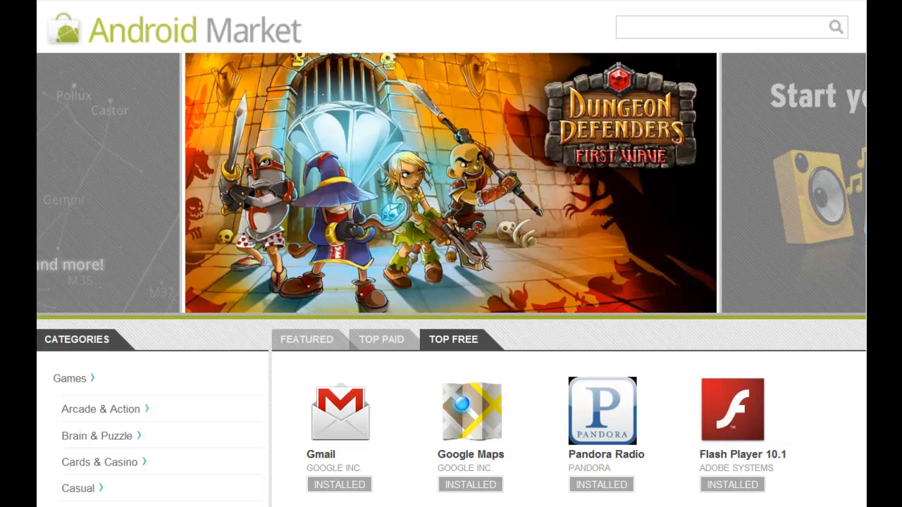
scroll(down, 3)
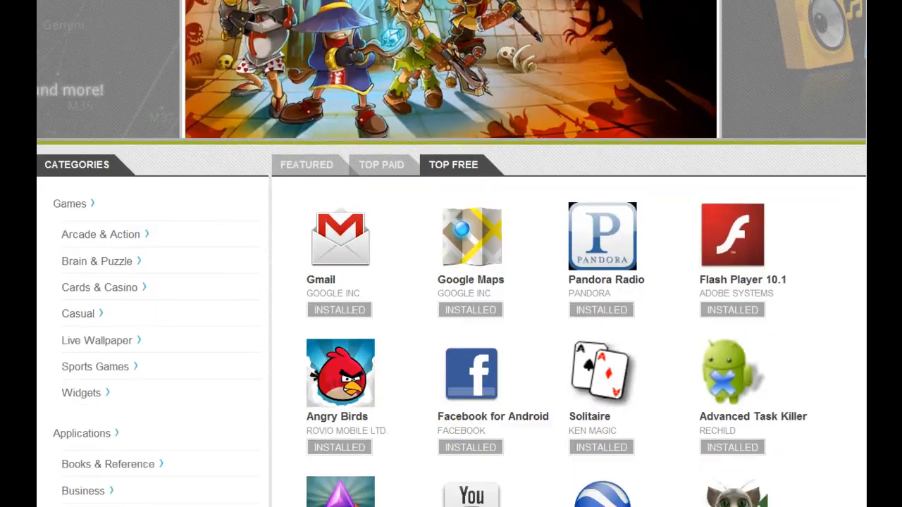
scroll(down, 3)
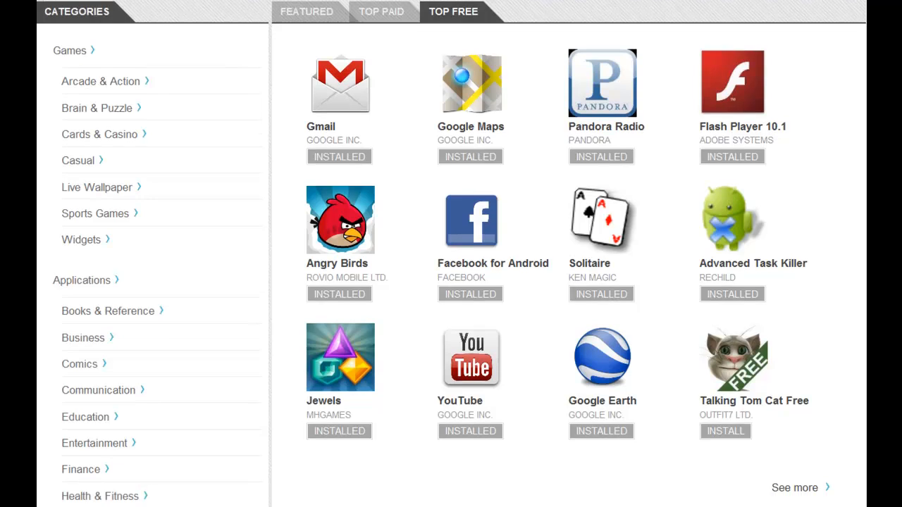
scroll(down, 3)
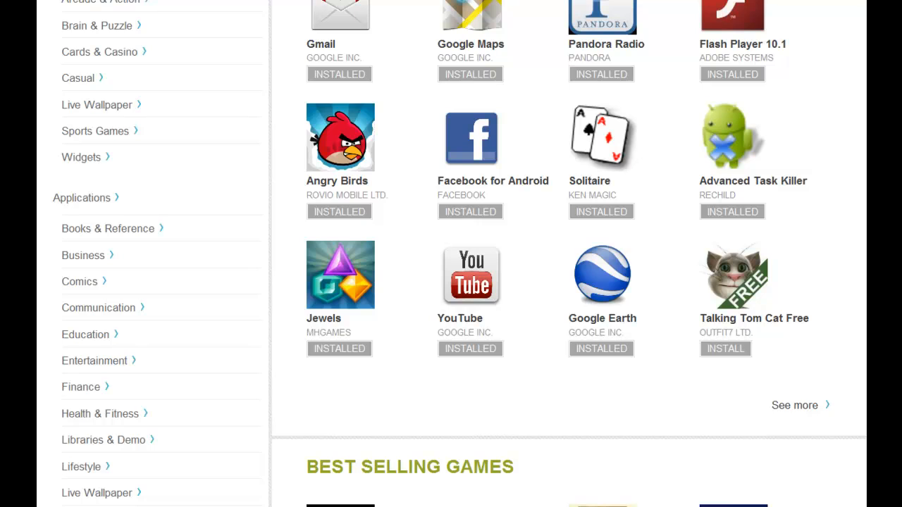
scroll(up, 3)
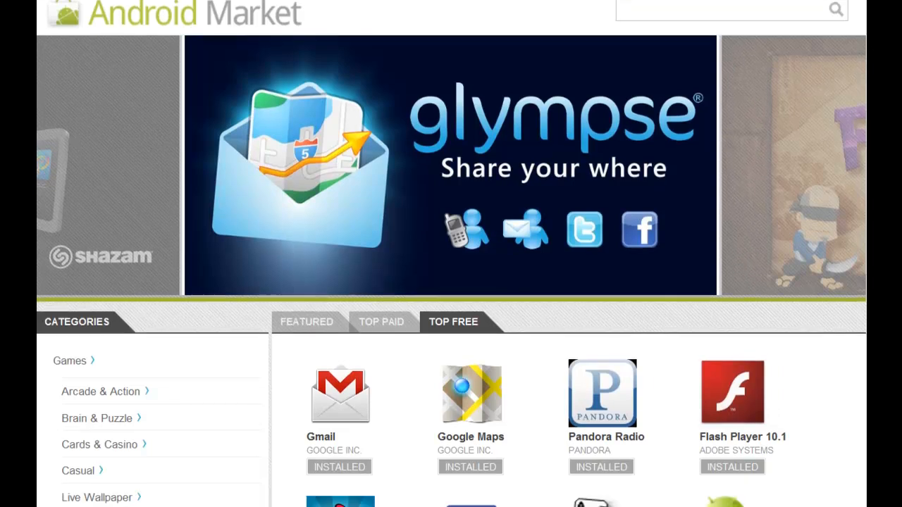
scroll(down, 3)
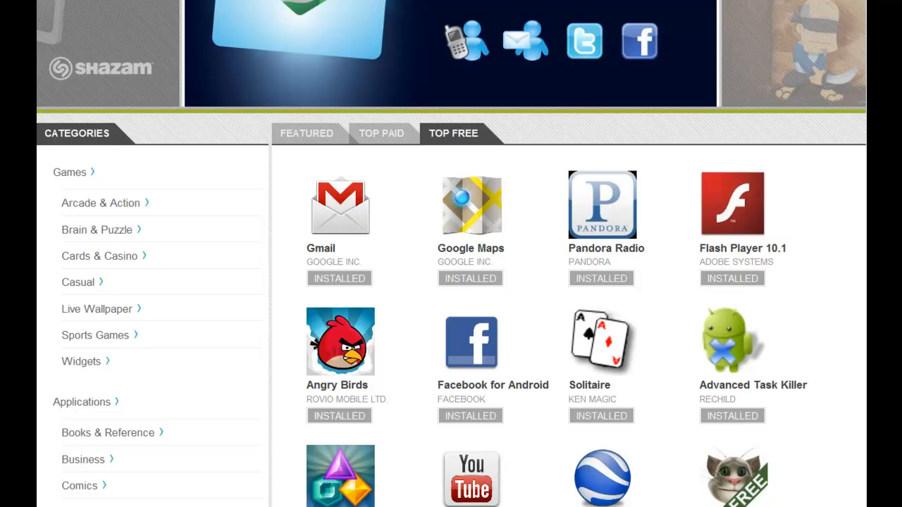
scroll(down, 3)
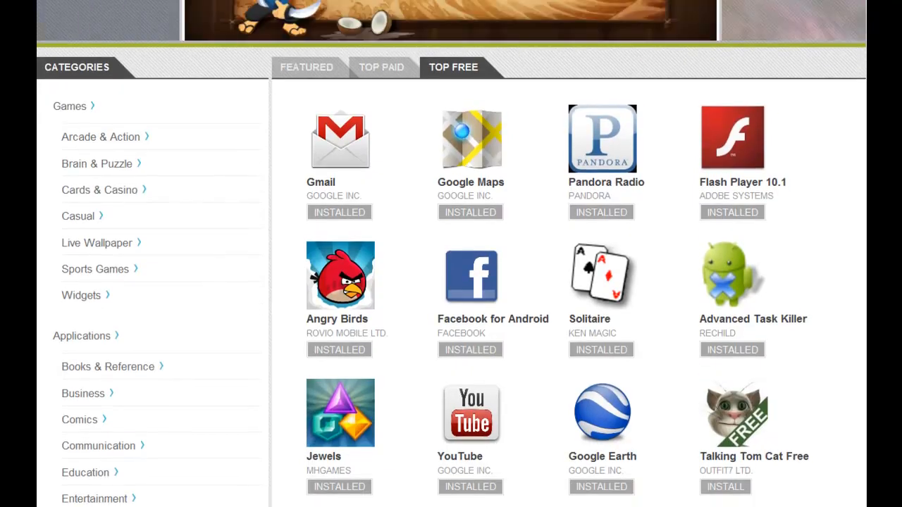
scroll(down, 3)
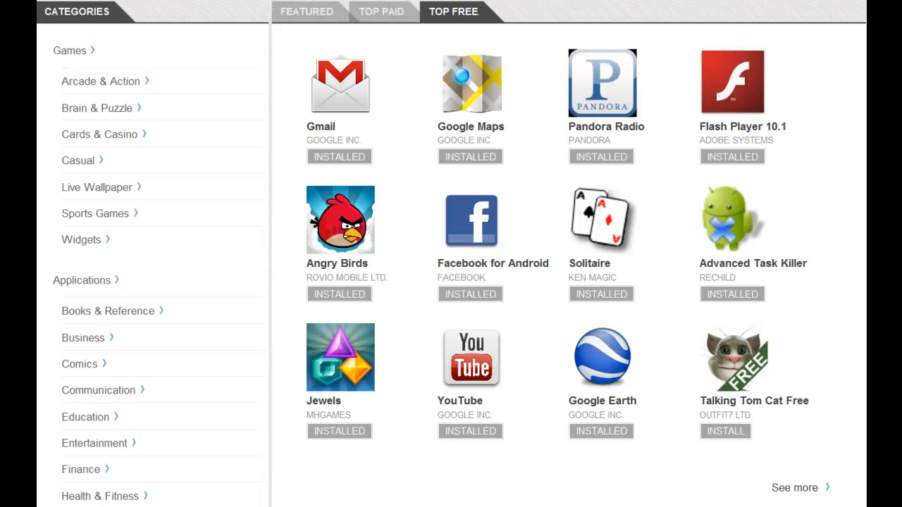
scroll(down, 3)
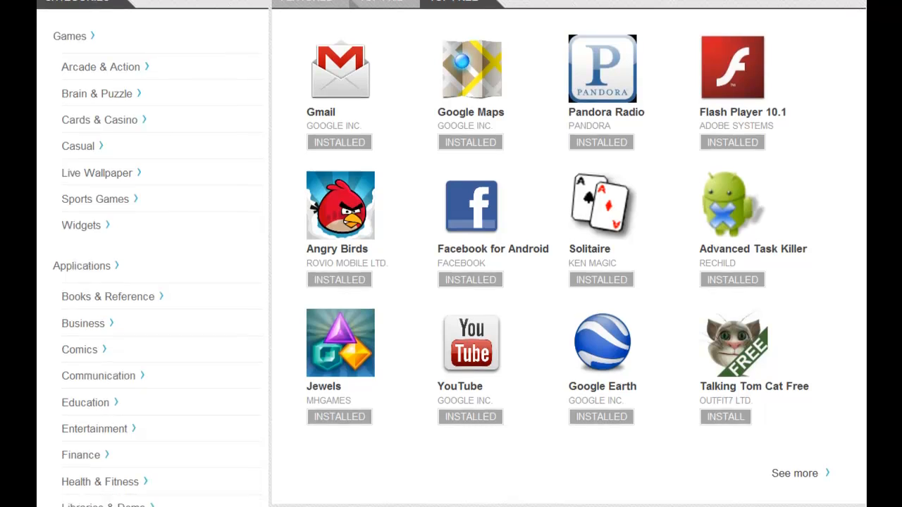
scroll(down, 3)
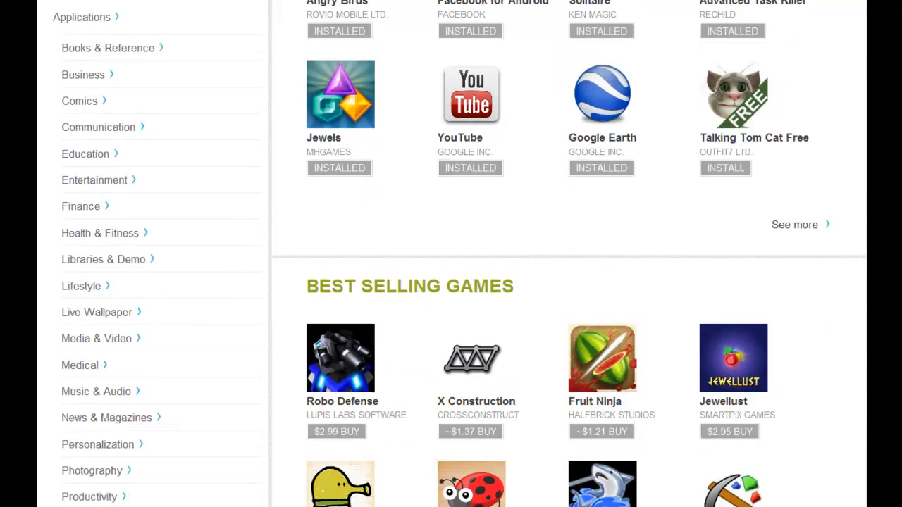
scroll(down, 3)
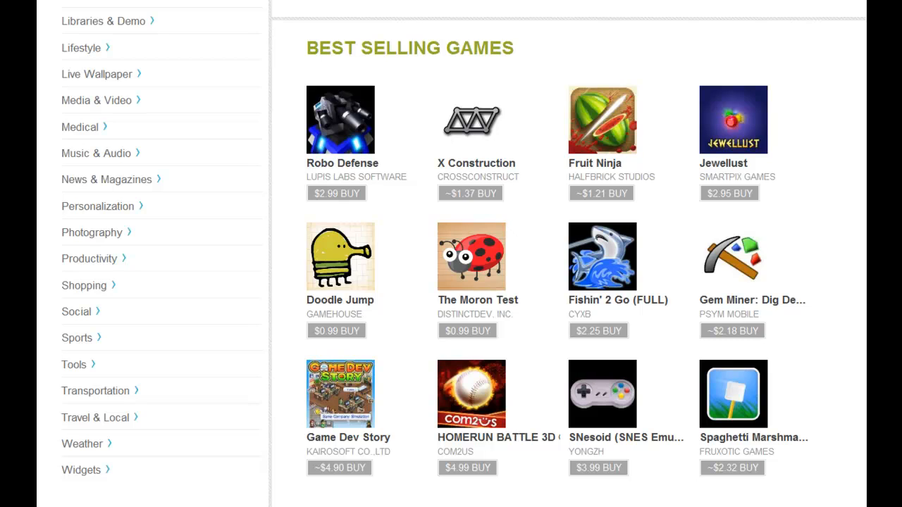
scroll(down, 3)
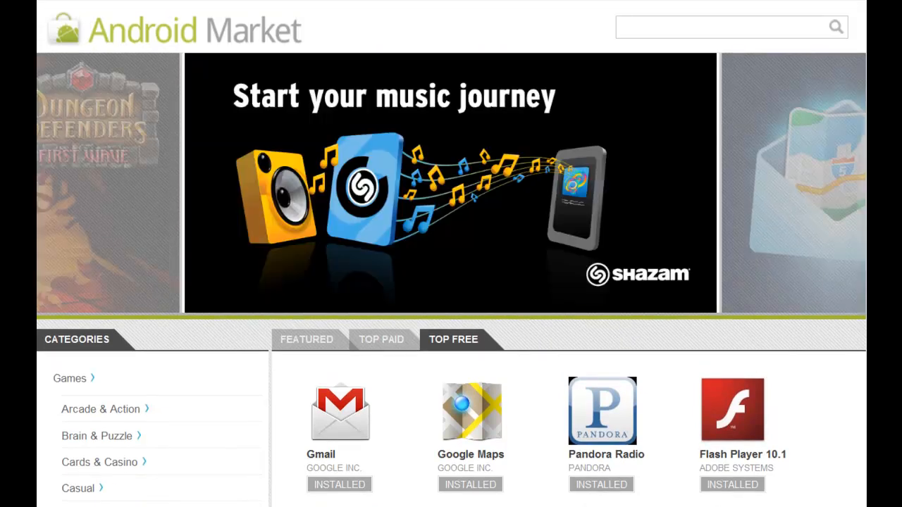
mouse_move(756, 364)
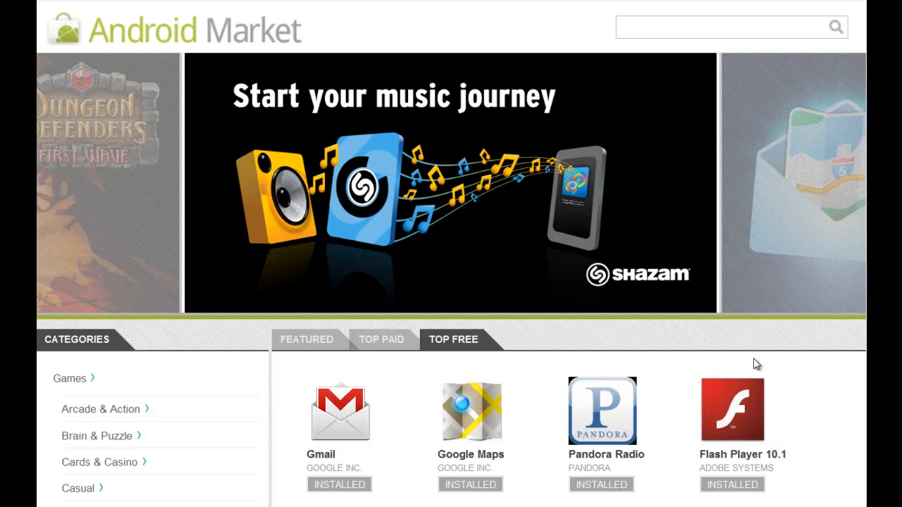
mouse_move(795, 347)
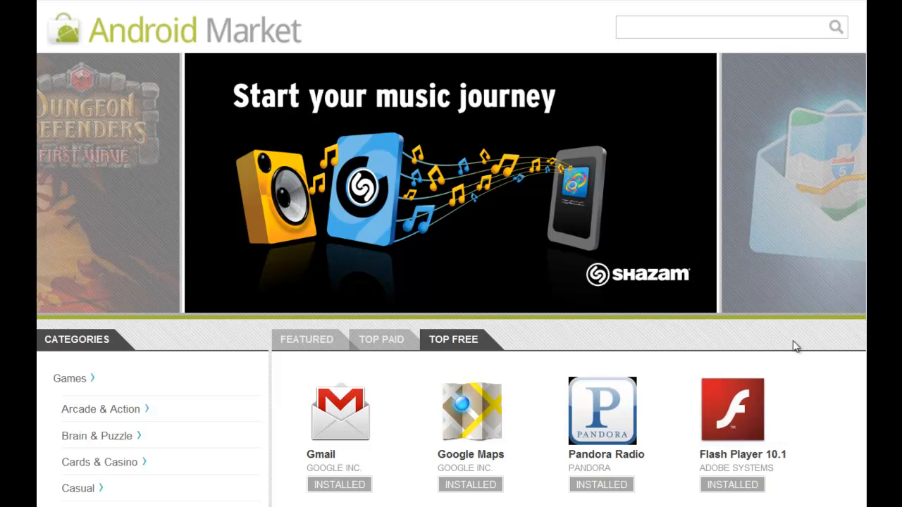
Scroll the Categories sidebar down and open Sports under Applications
scroll(down, 3)
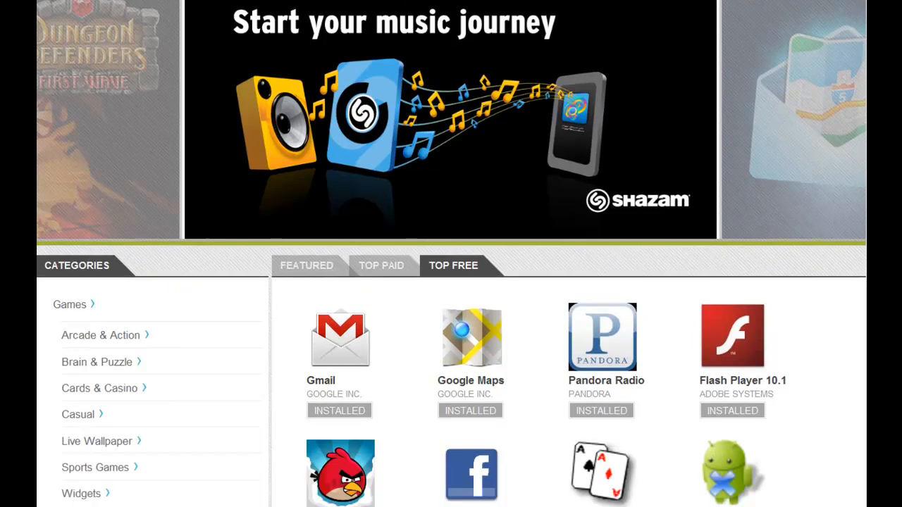
scroll(down, 3)
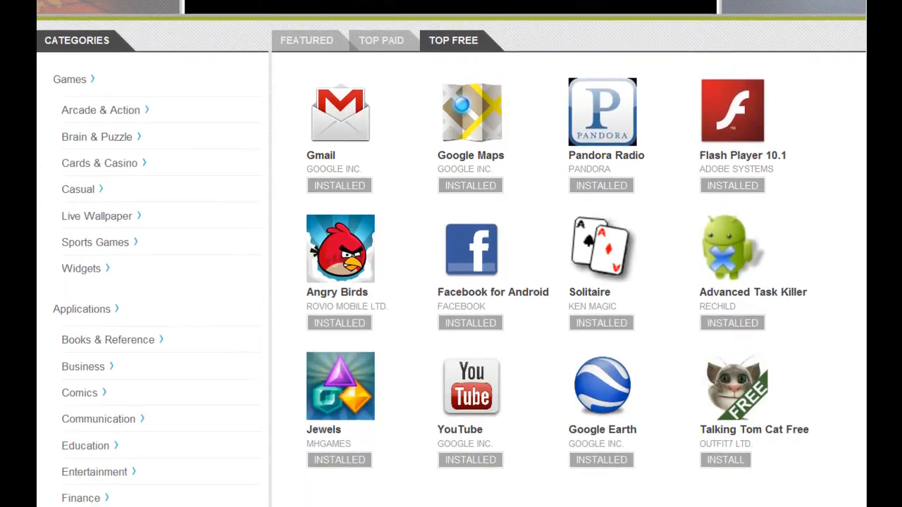
scroll(down, 3)
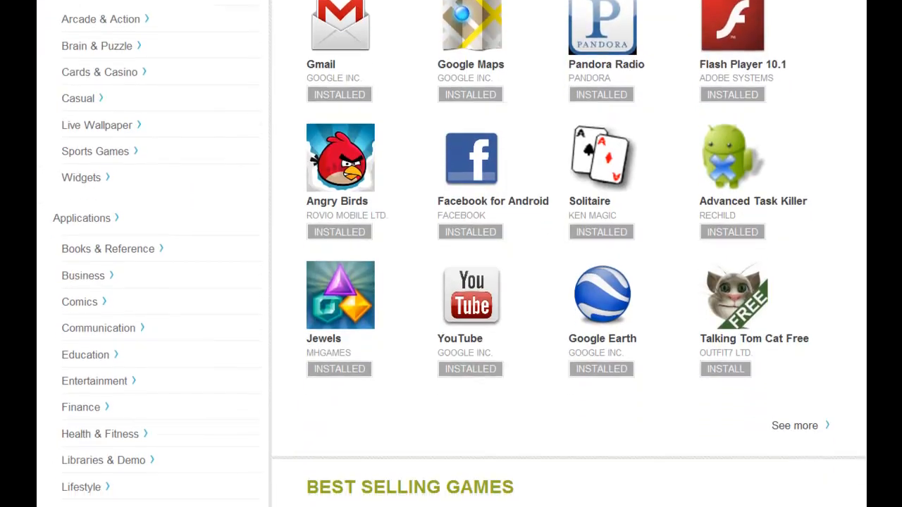
scroll(down, 3)
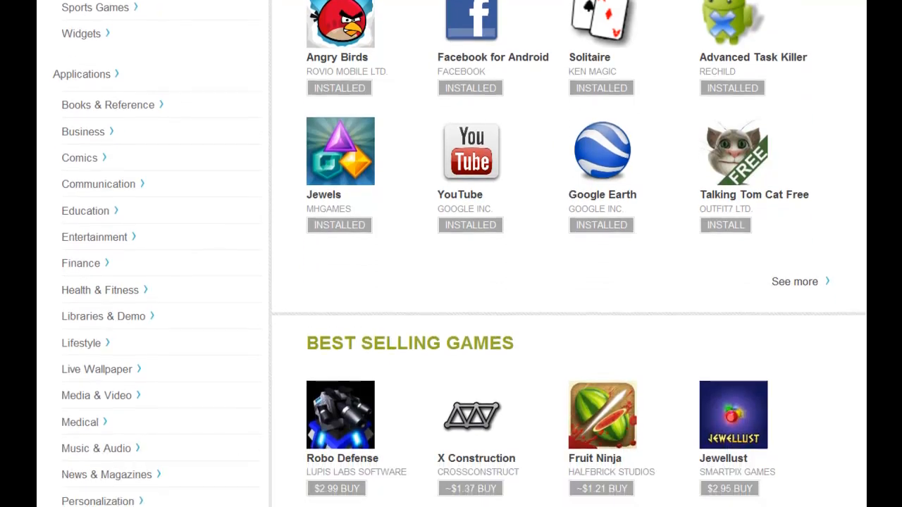
scroll(down, 3)
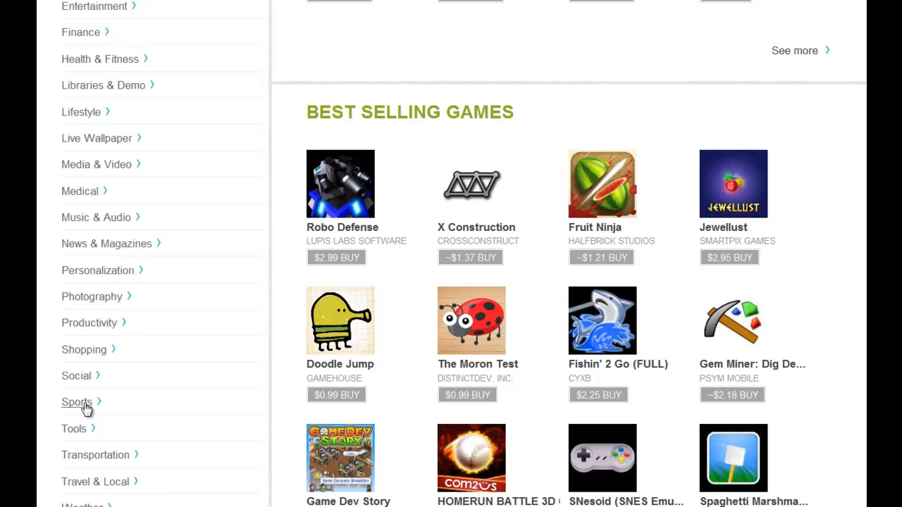
click(76, 402)
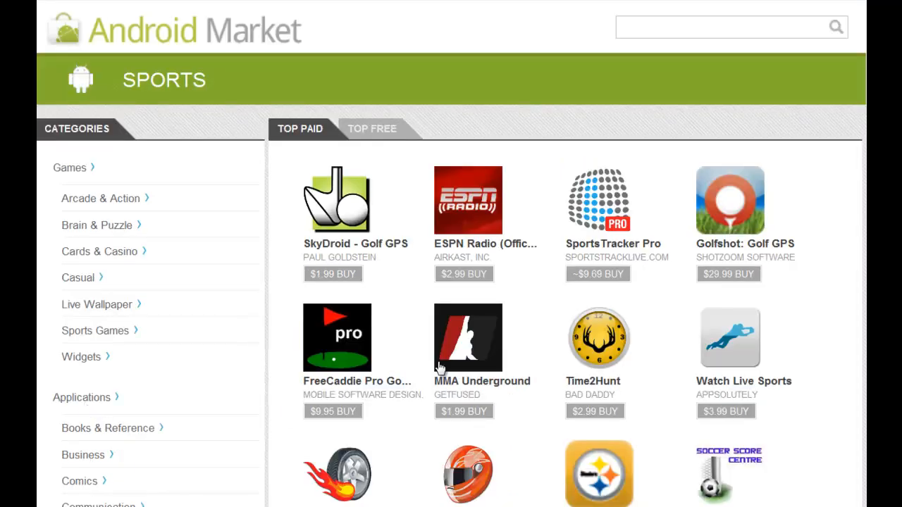
mouse_move(458, 136)
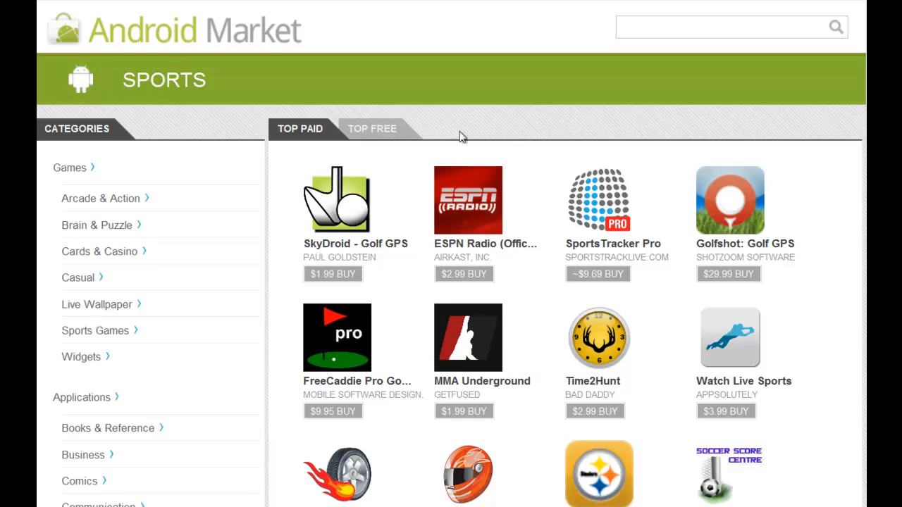
List the Sports top free apps and start installing Yahoo! Fantasy Football '10
click(371, 128)
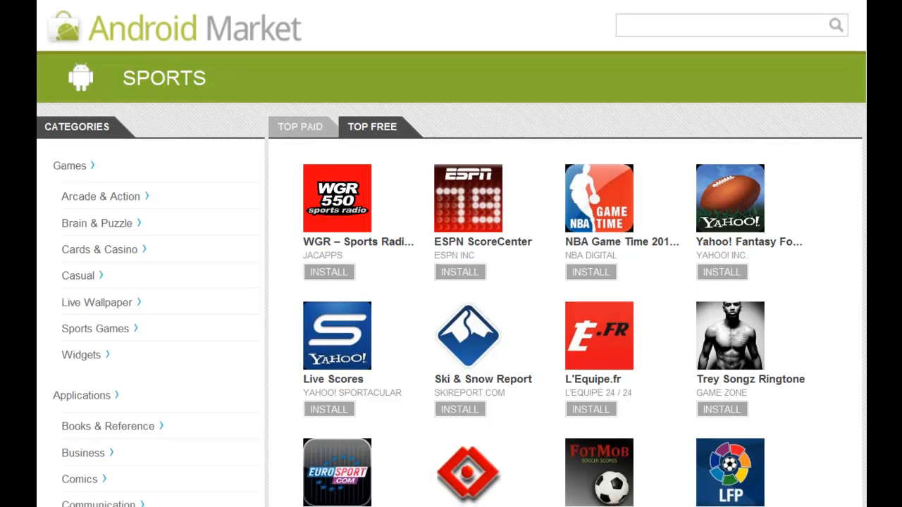
scroll(down, 3)
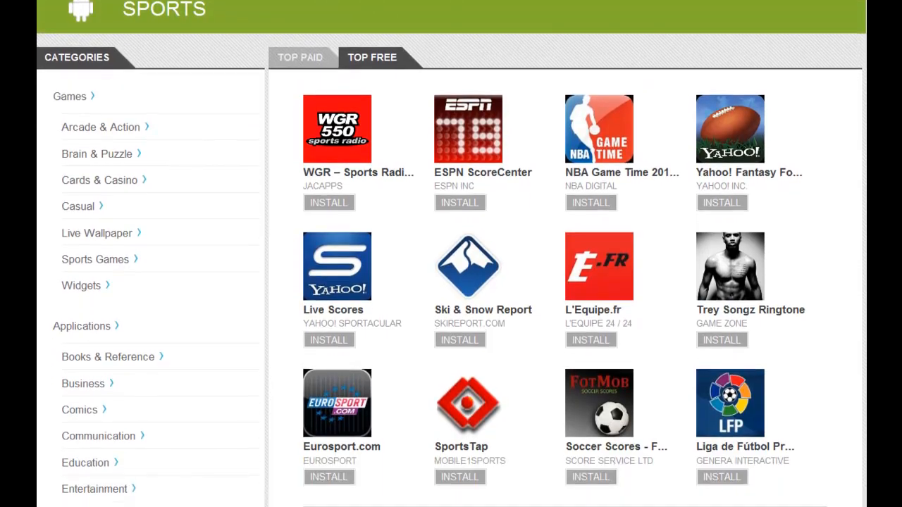
scroll(down, 3)
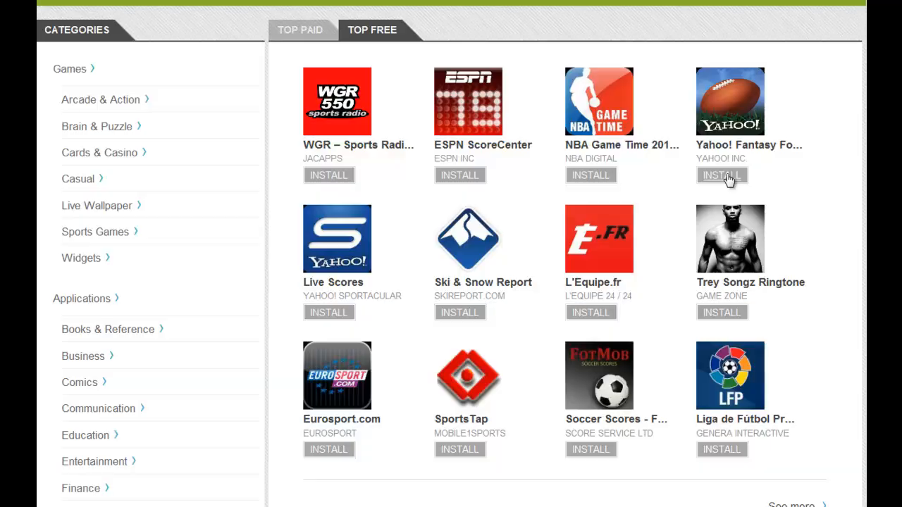
click(722, 175)
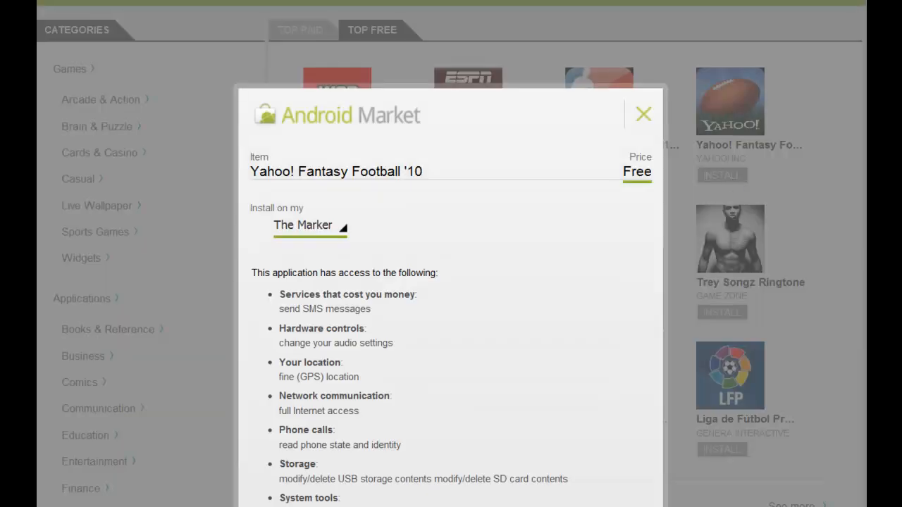
scroll(down, 3)
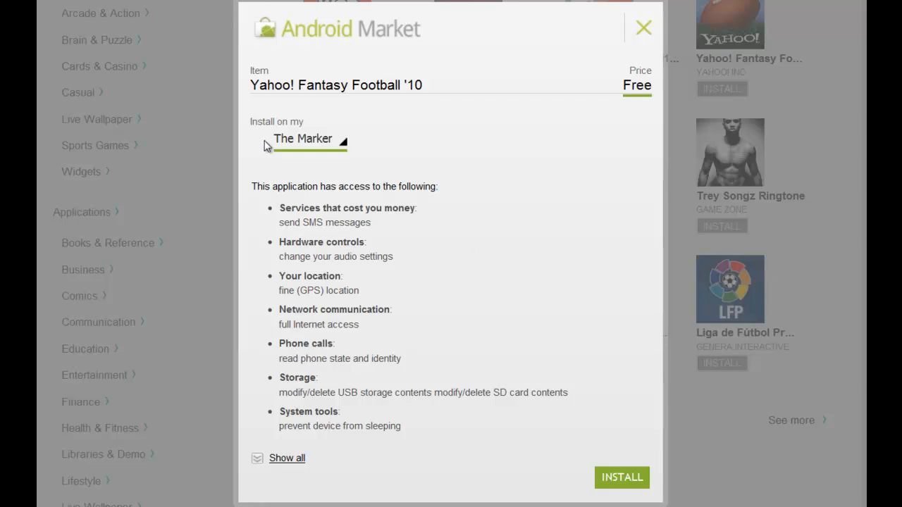
mouse_move(430, 144)
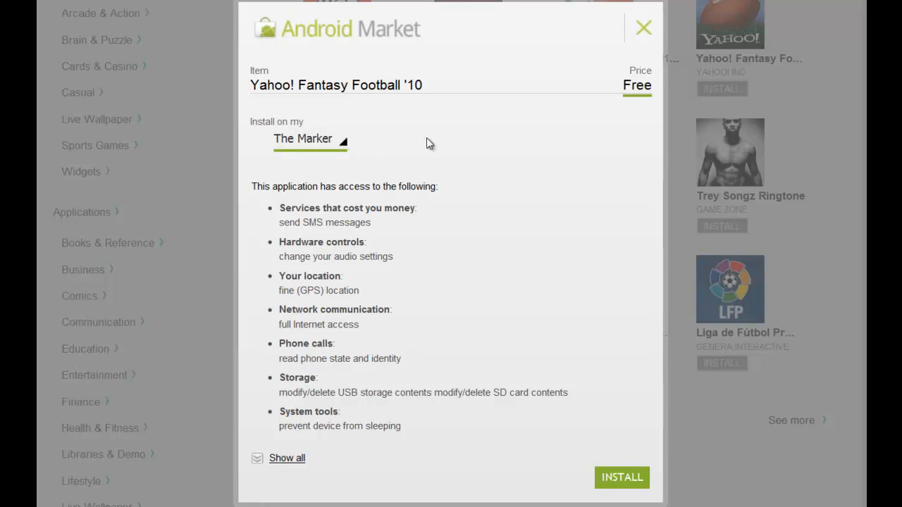
mouse_move(434, 140)
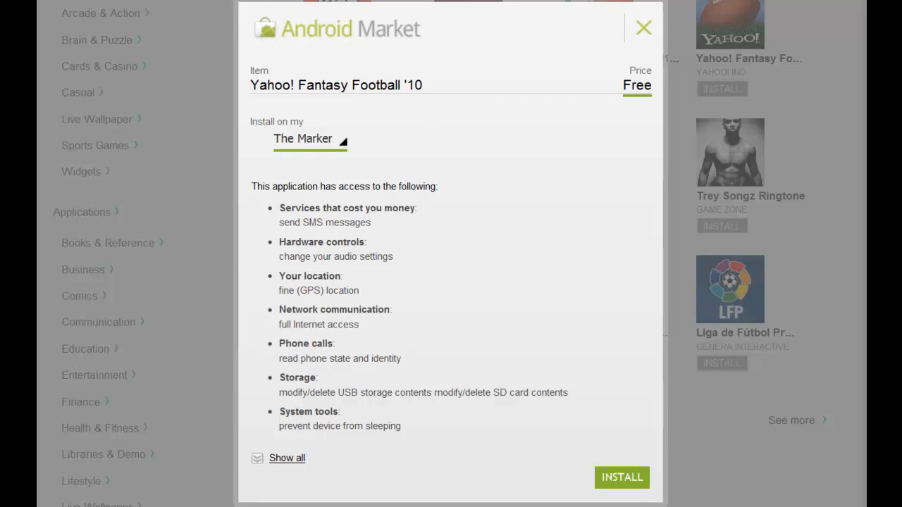
mouse_move(326, 200)
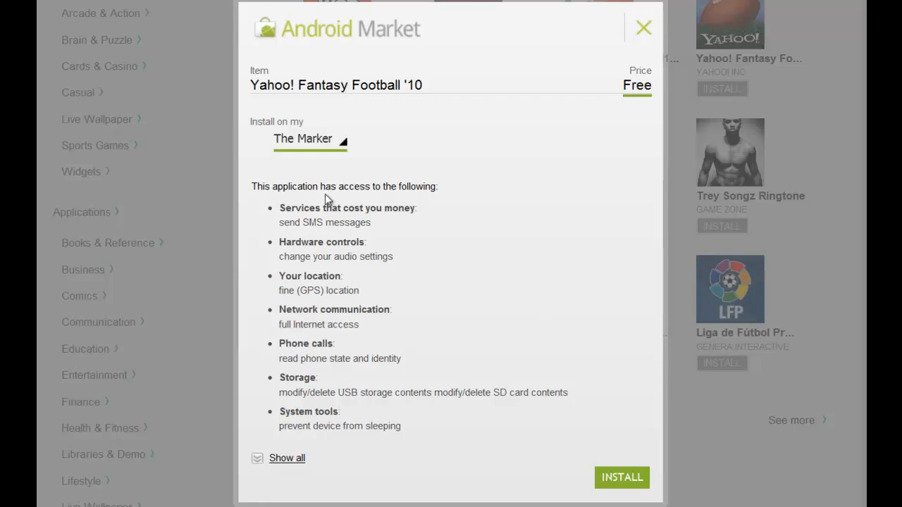
mouse_move(286, 452)
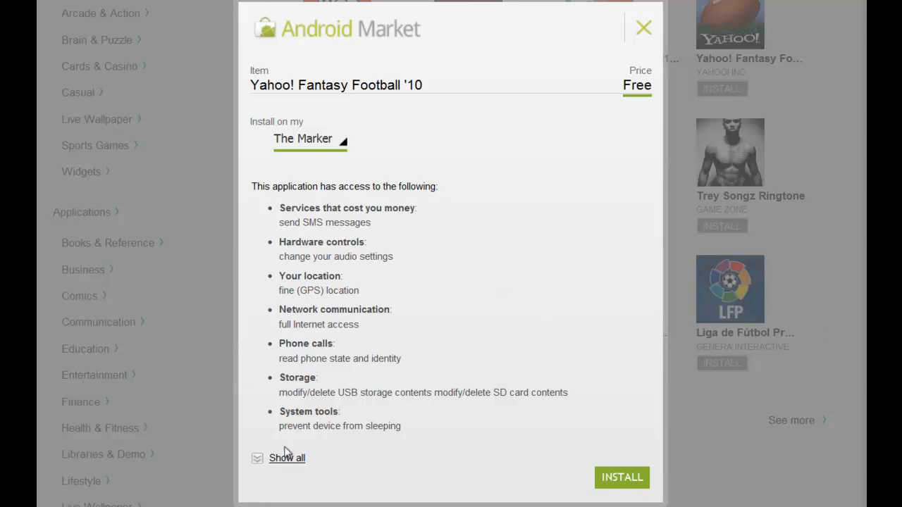
mouse_move(600, 450)
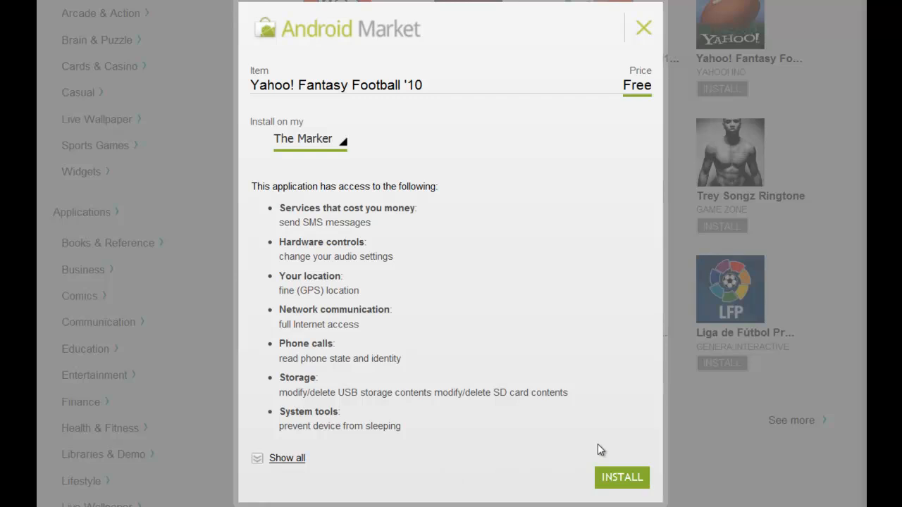
mouse_move(541, 426)
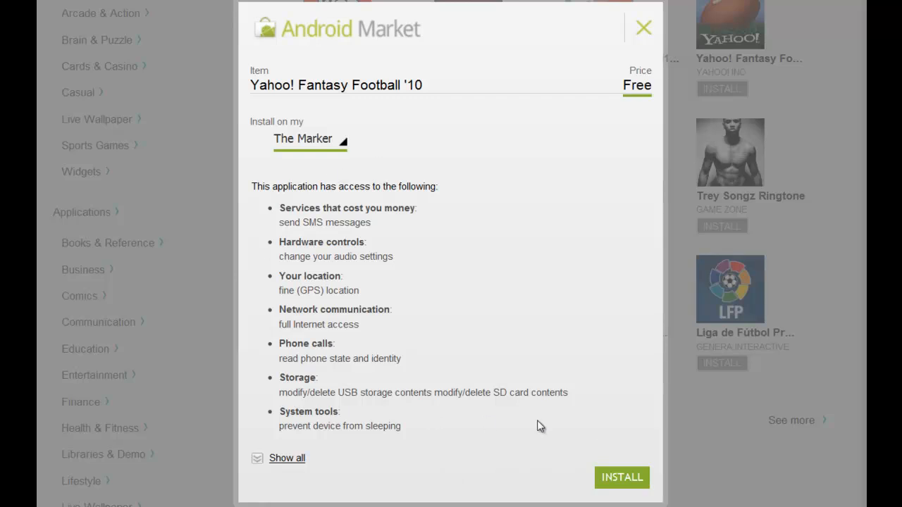
mouse_move(623, 478)
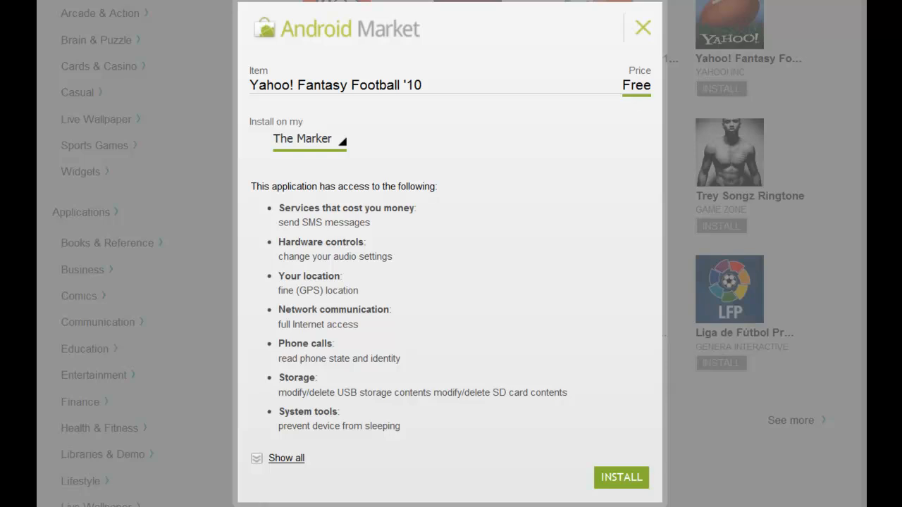
mouse_move(585, 409)
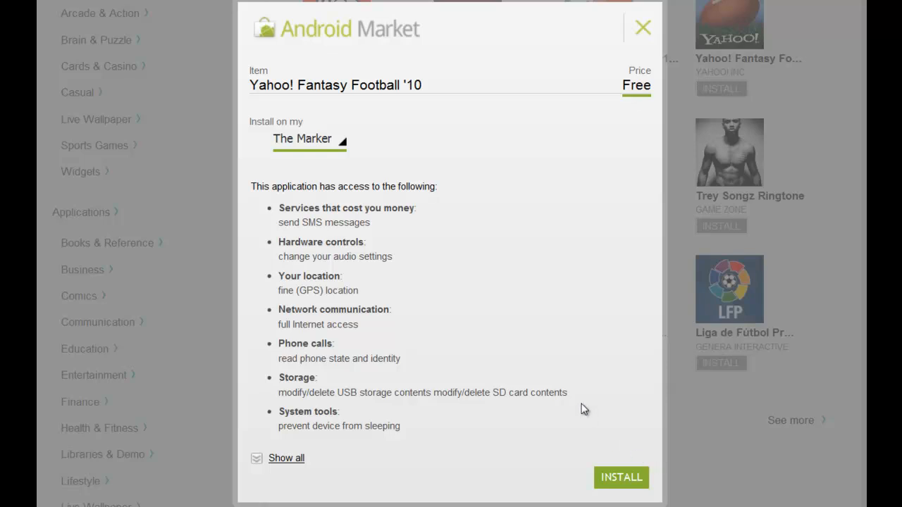
mouse_move(610, 424)
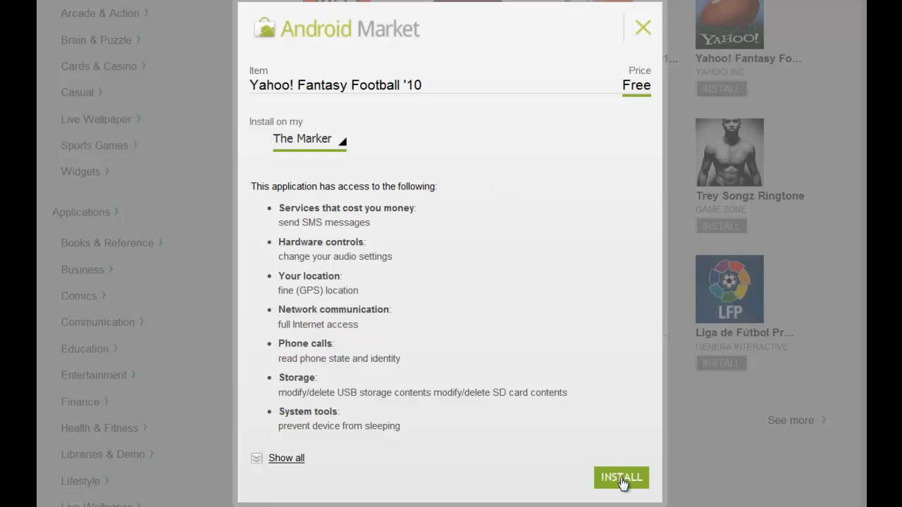
click(621, 477)
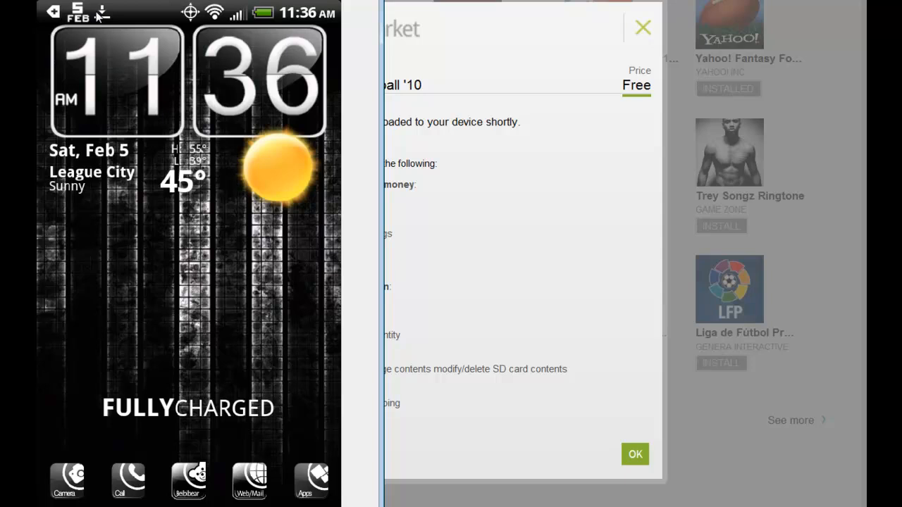
Check the phone's notifications for the Fantasy Football '10 download, then return home
click(634, 454)
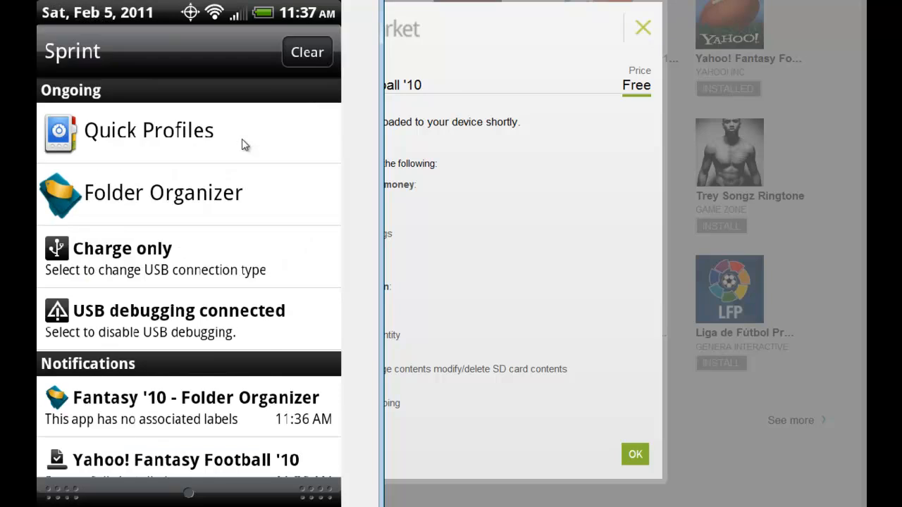
scroll(down, 3)
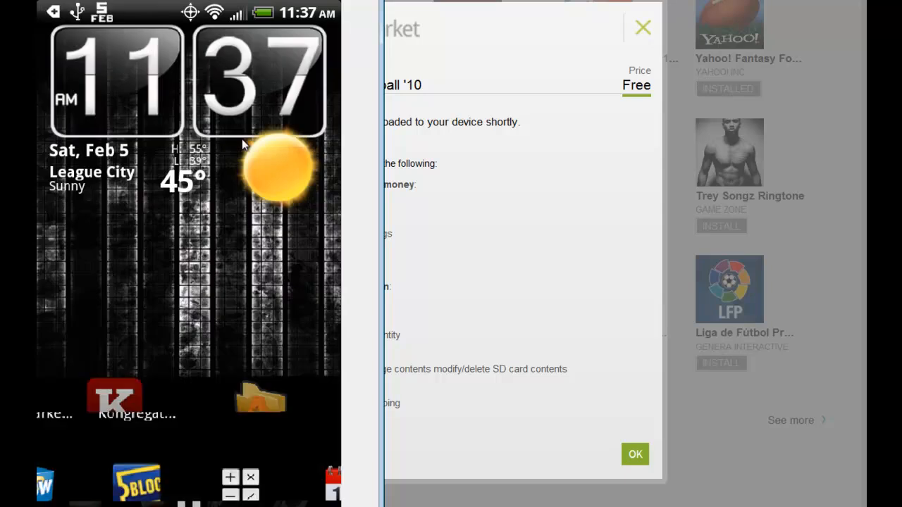
Browse the phone's app drawer and bring up Fantasy '10's uninstall prompt
click(188, 487)
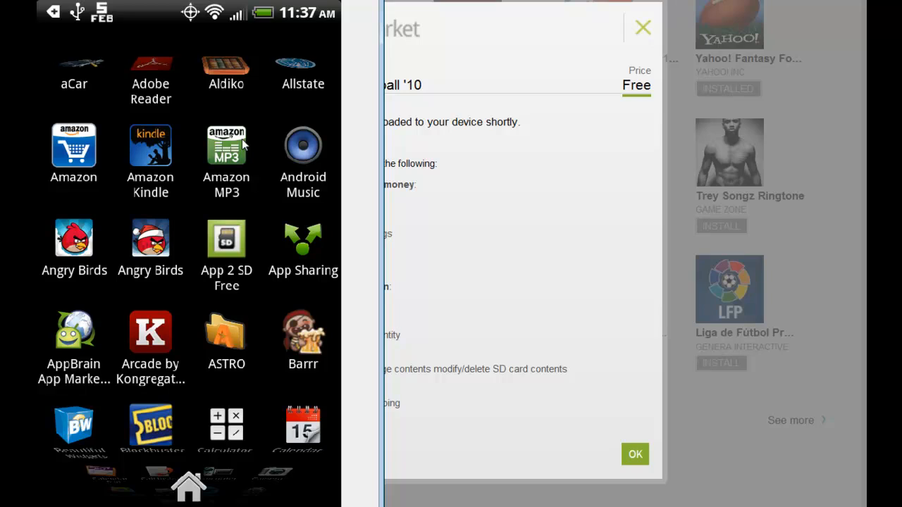
scroll(down, 3)
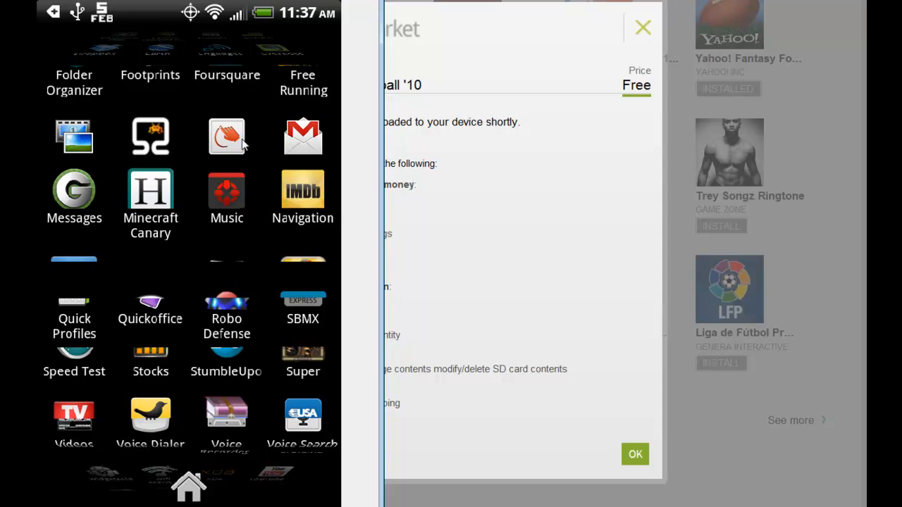
scroll(down, 3)
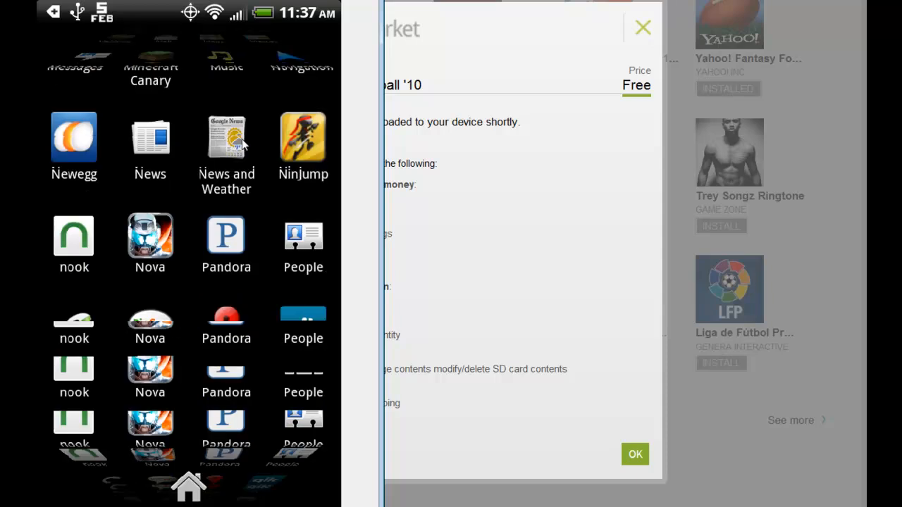
scroll(down, 3)
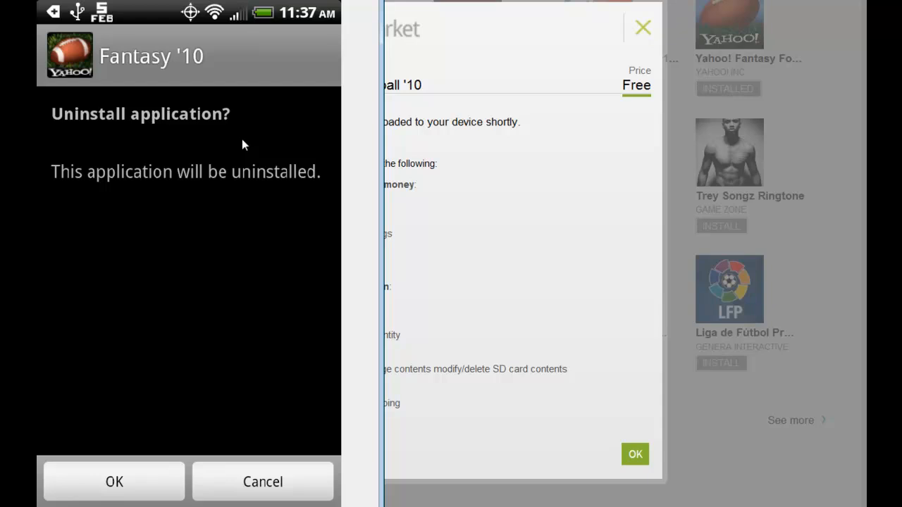
Confirm uninstalling Fantasy '10 and dismiss the Uninstall finished message
click(114, 481)
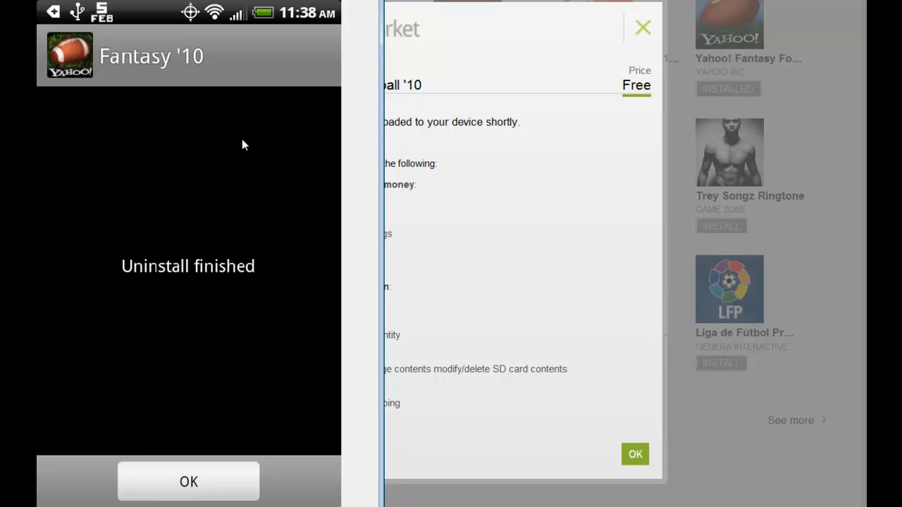
click(188, 481)
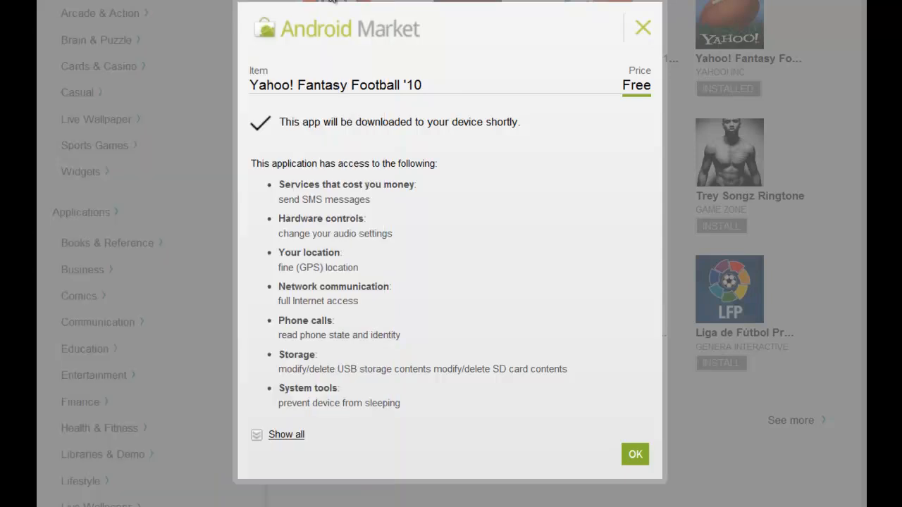
mouse_move(649, 432)
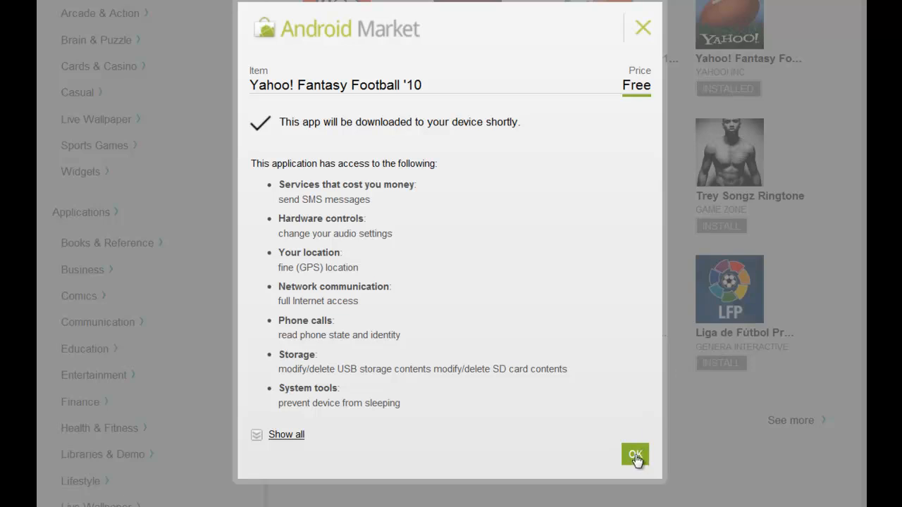
Close the install confirmation and scroll up the Sports top free list
click(634, 454)
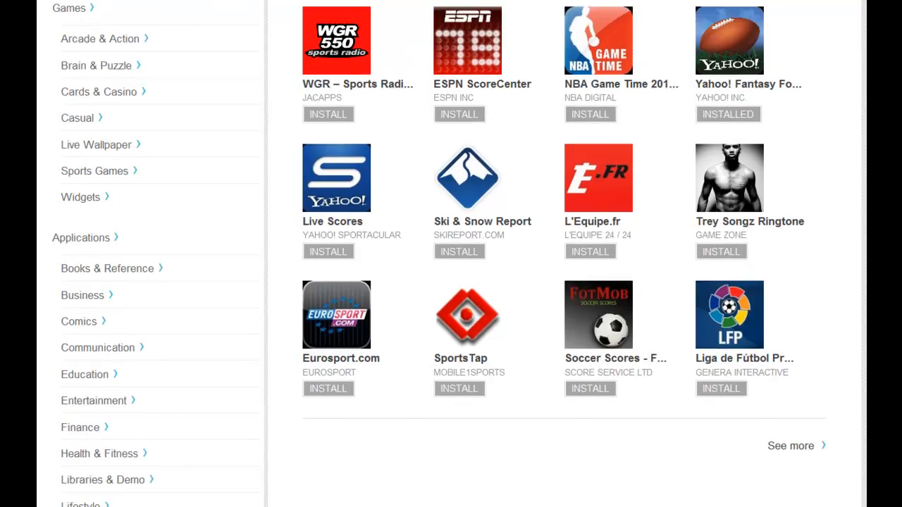
scroll(up, 3)
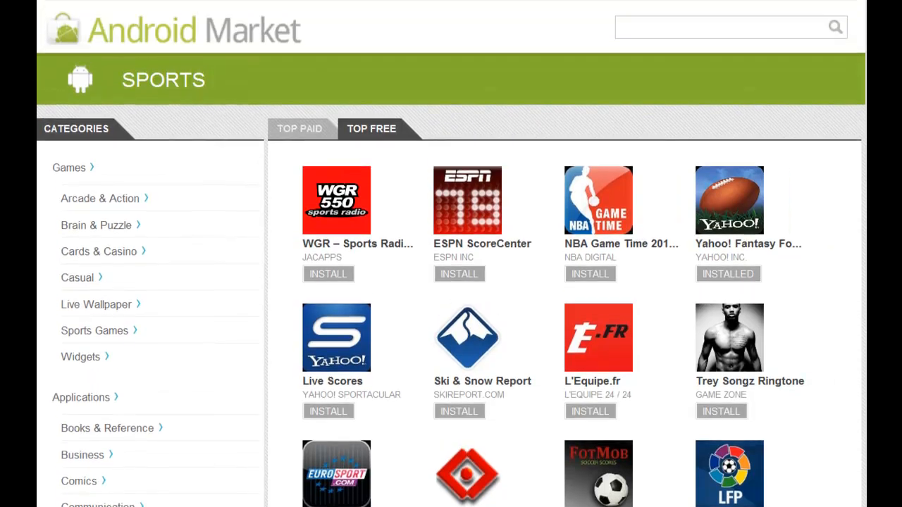
mouse_move(641, 215)
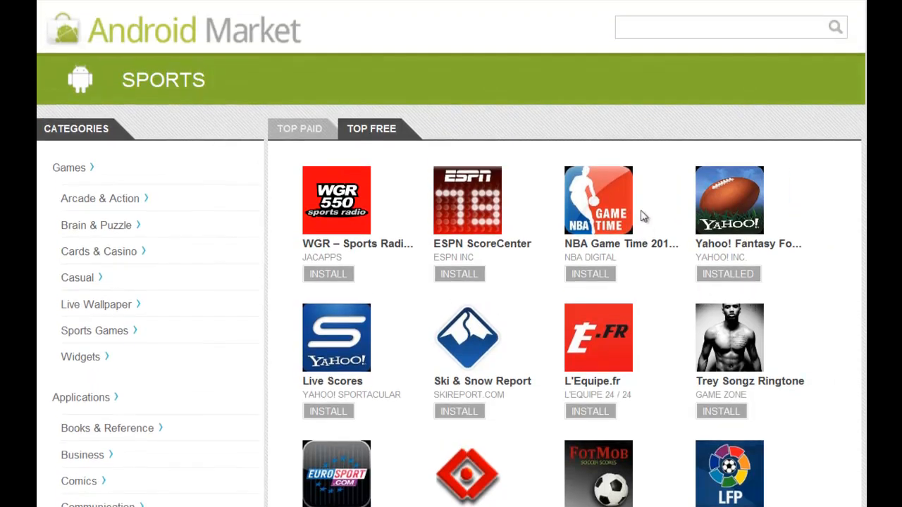
mouse_move(726, 212)
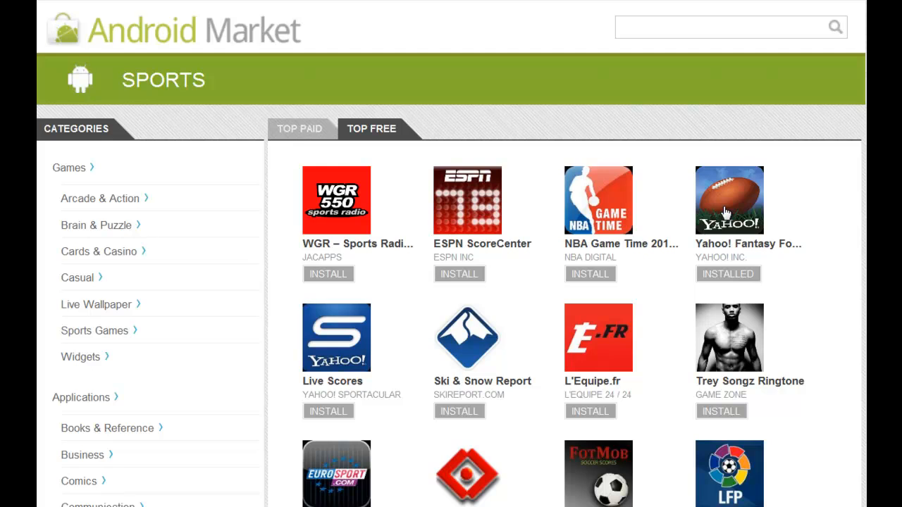
Open the Yahoo! Fantasy Football '10 app page and scroll through it
click(730, 200)
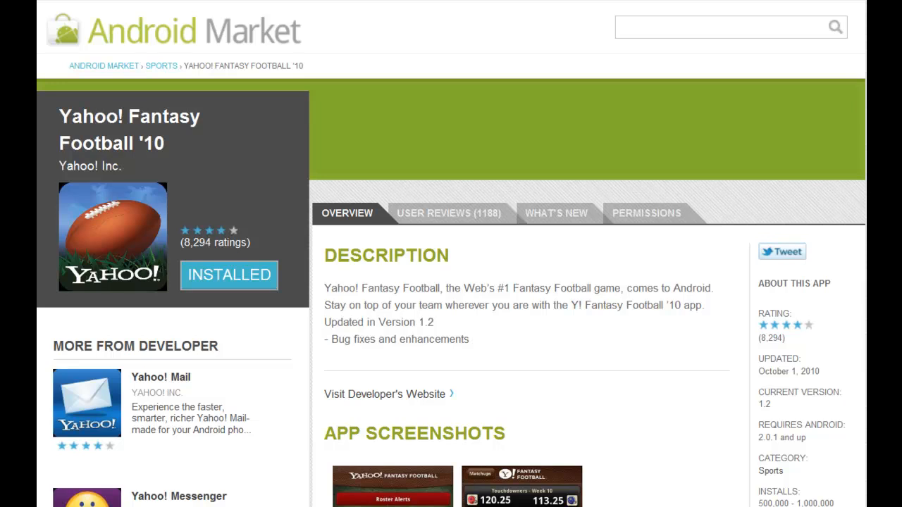
scroll(down, 3)
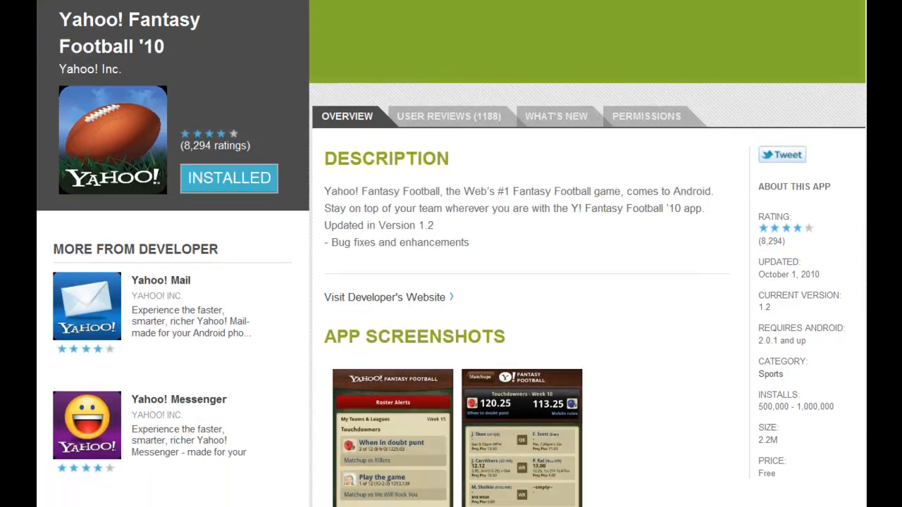
scroll(down, 3)
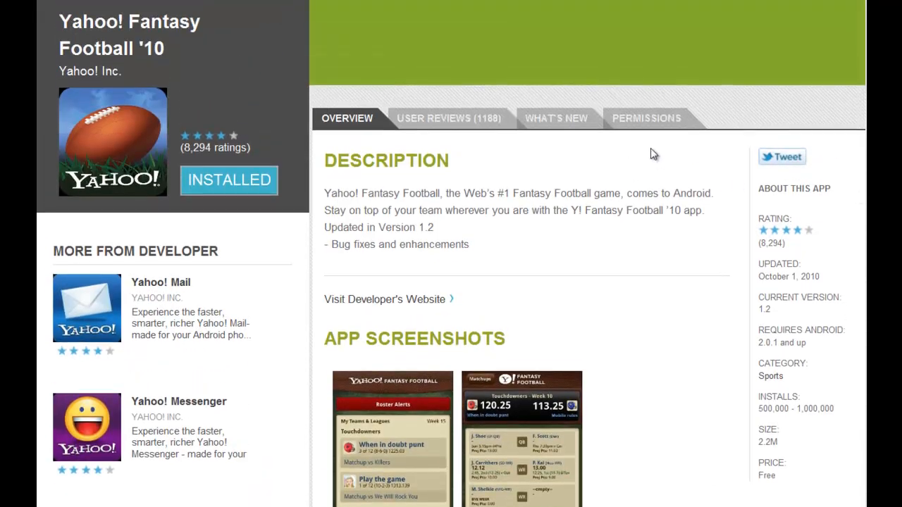
scroll(down, 3)
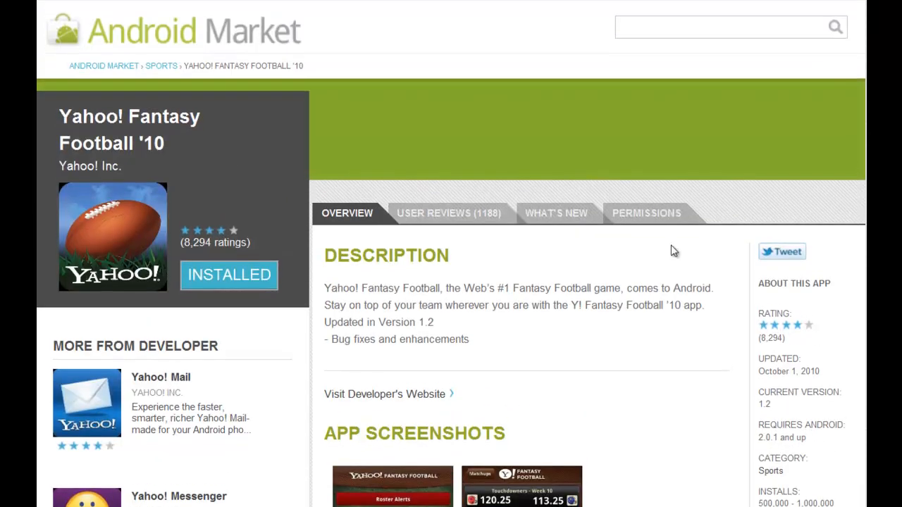
View the User Reviews, What's New and Permissions tabs, then return to Overview
click(449, 213)
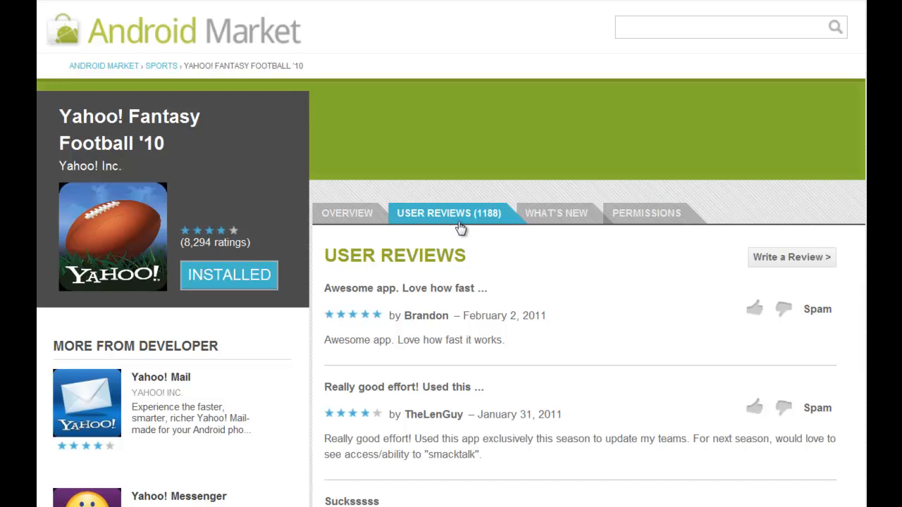
click(556, 213)
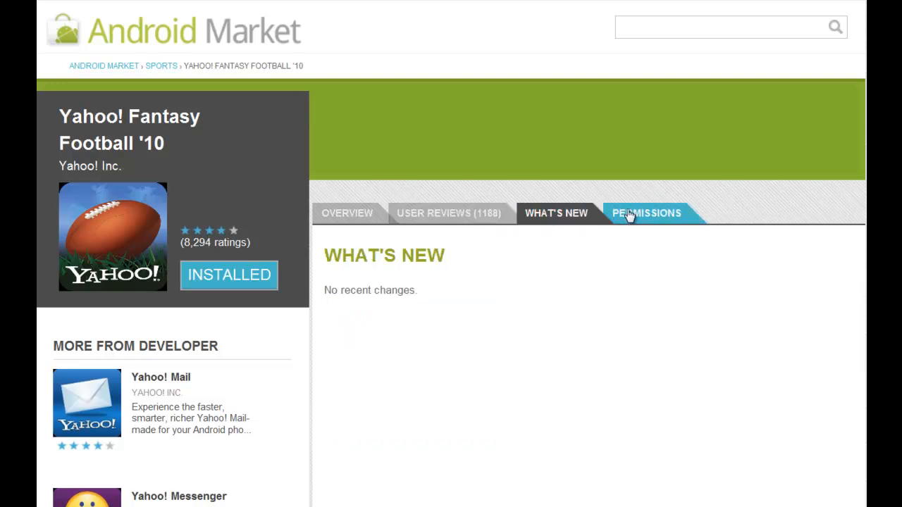
click(646, 213)
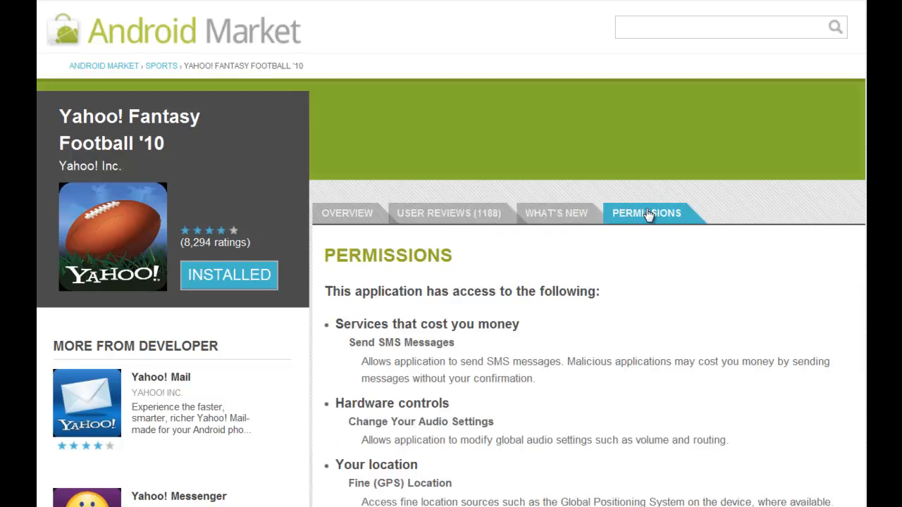
click(346, 213)
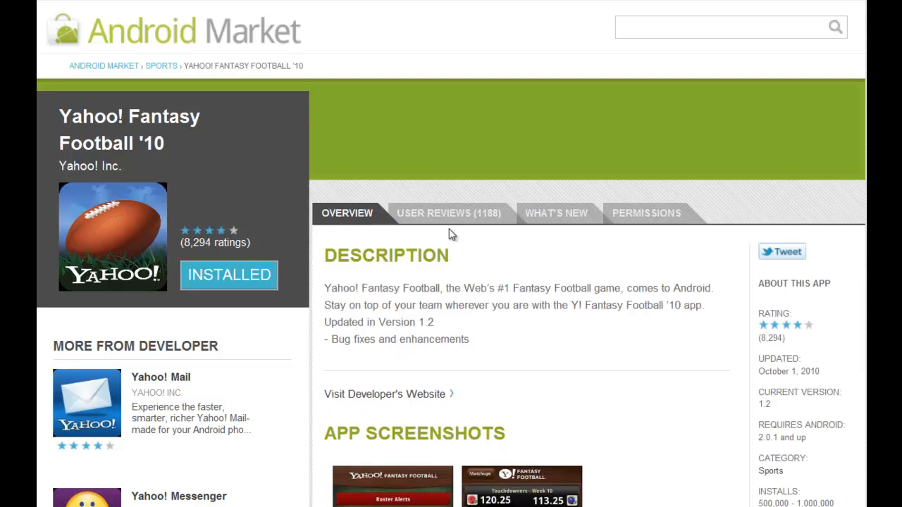
mouse_move(164, 40)
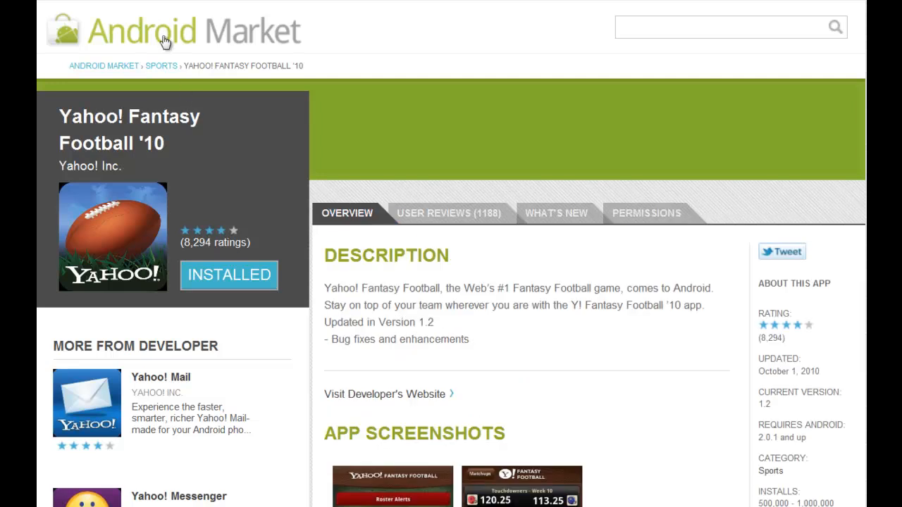